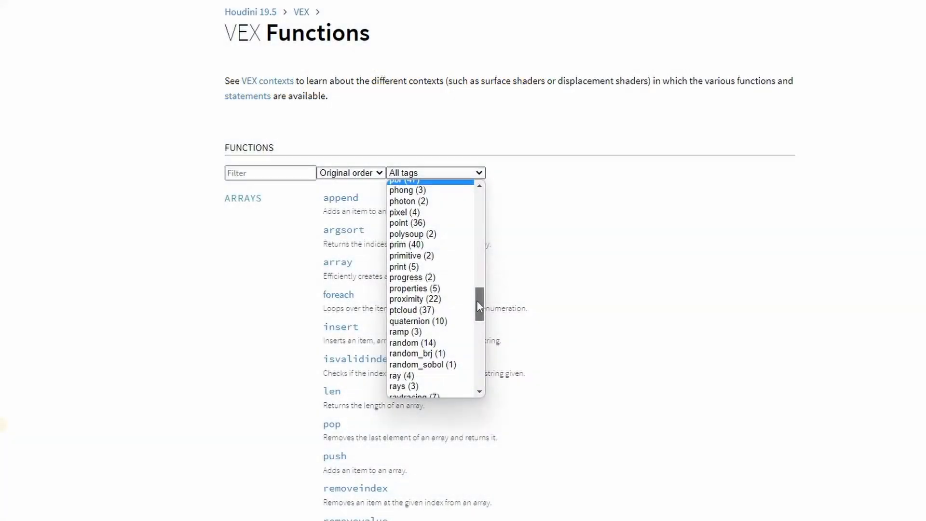
- Narrow VEX Functions to the ptcloud tag, filter by 'pc' and open the pcopen reference
{"action": "left_click", "coordinate": [412, 309]}
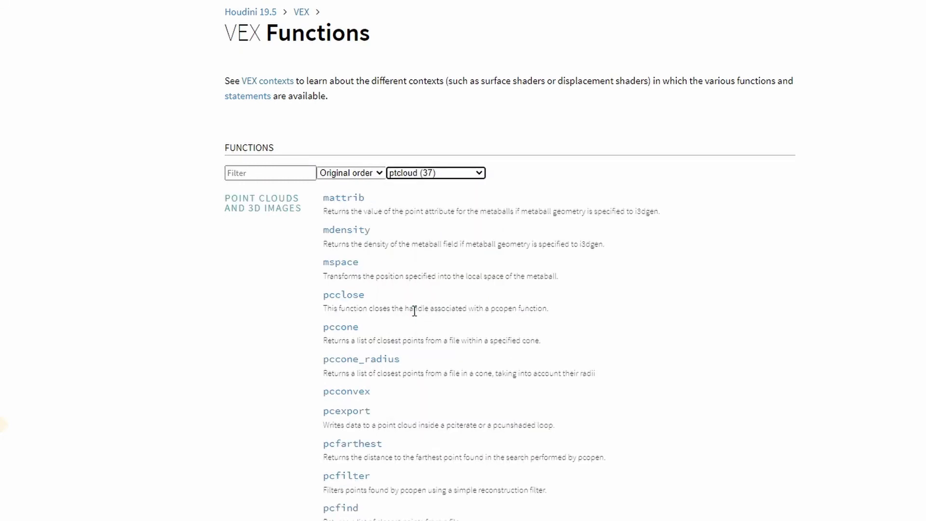
{"action": "scroll", "scroll_direction": "down", "scroll_amount": 3}
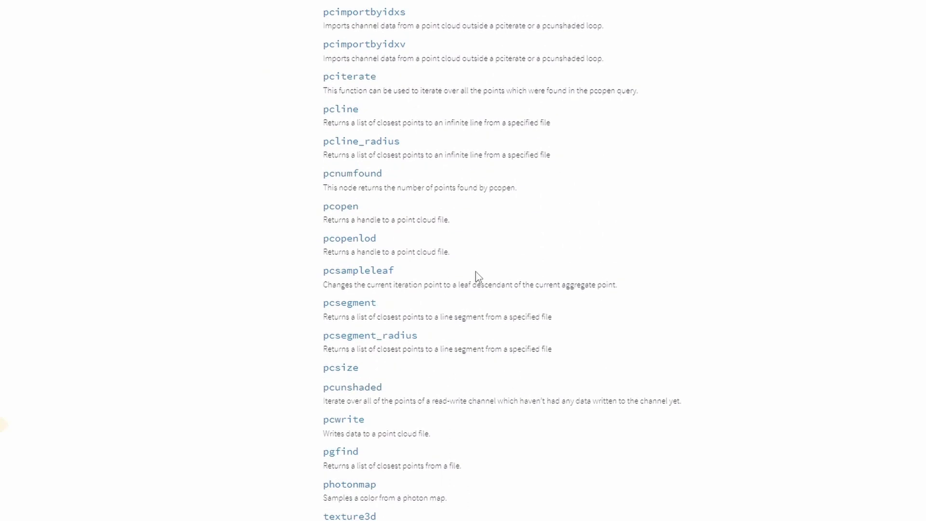
{"action": "scroll", "scroll_direction": "down", "scroll_amount": 3}
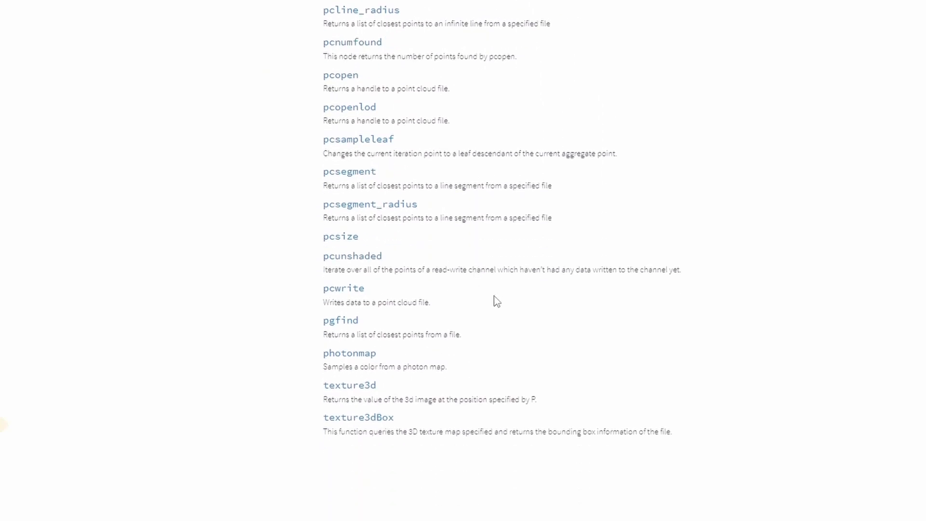
{"action": "scroll", "scroll_direction": "up", "scroll_amount": 3}
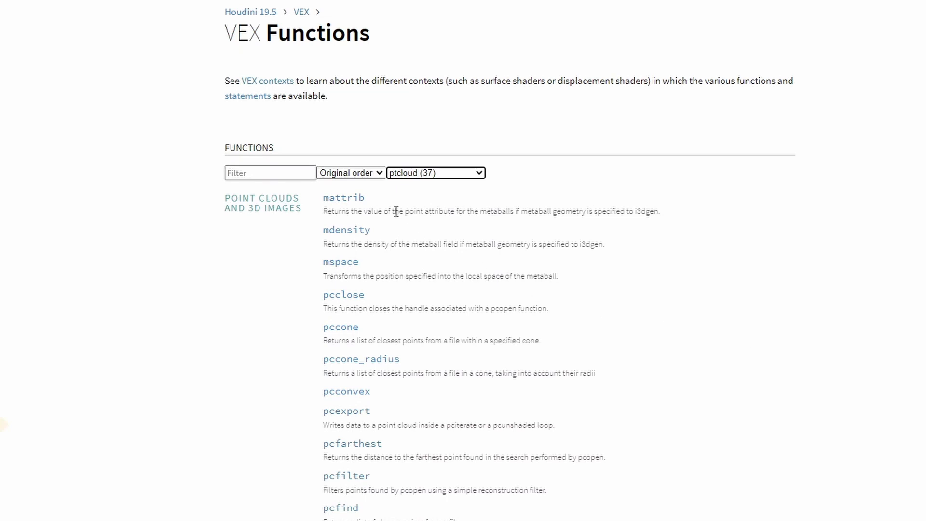
{"action": "type", "text": "pcopen"}
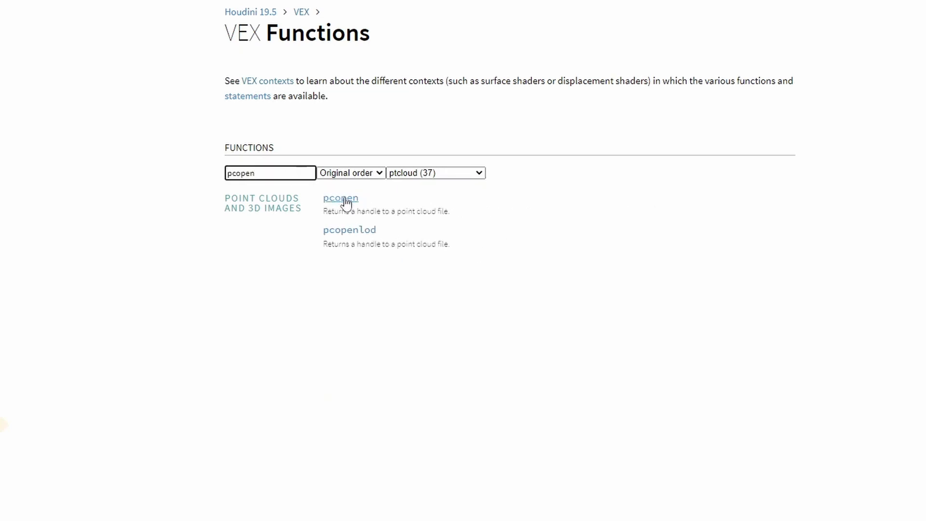
{"action": "left_click", "coordinate": [341, 198]}
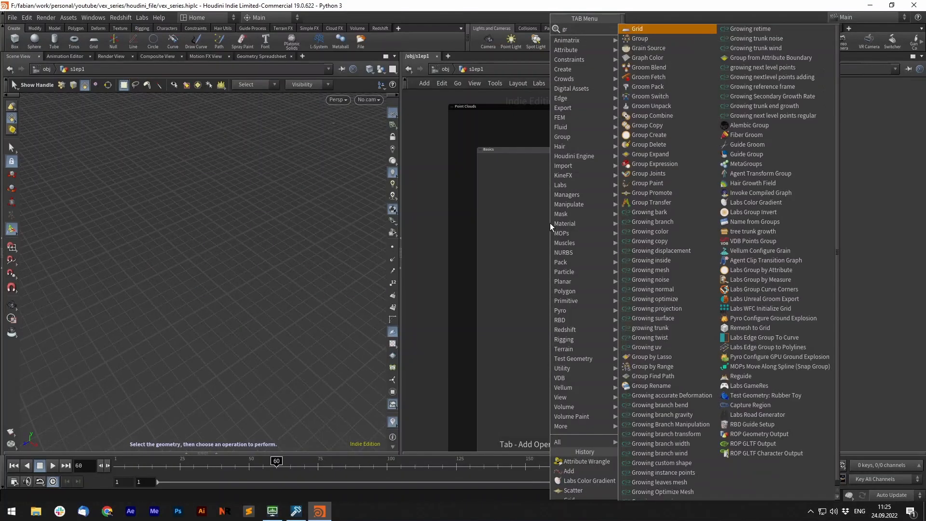
- Create a Grid feeding a Scatter node with 1000 points
{"action": "left_click", "coordinate": [638, 28]}
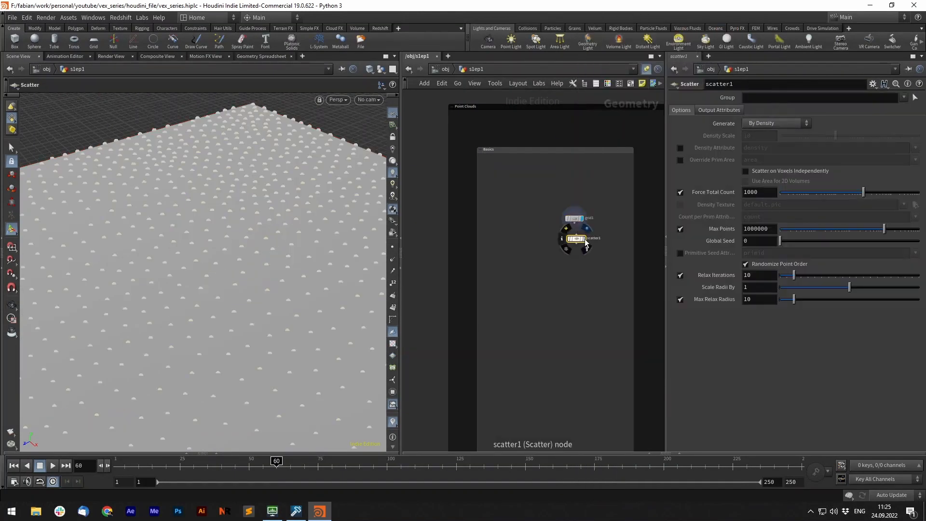
{"action": "left_click", "coordinate": [585, 239]}
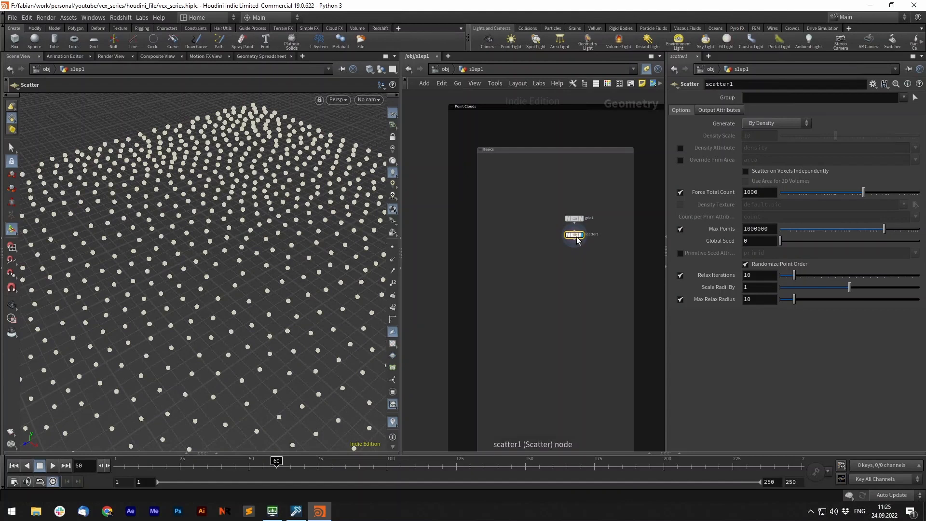
{"action": "left_click", "coordinate": [574, 241]}
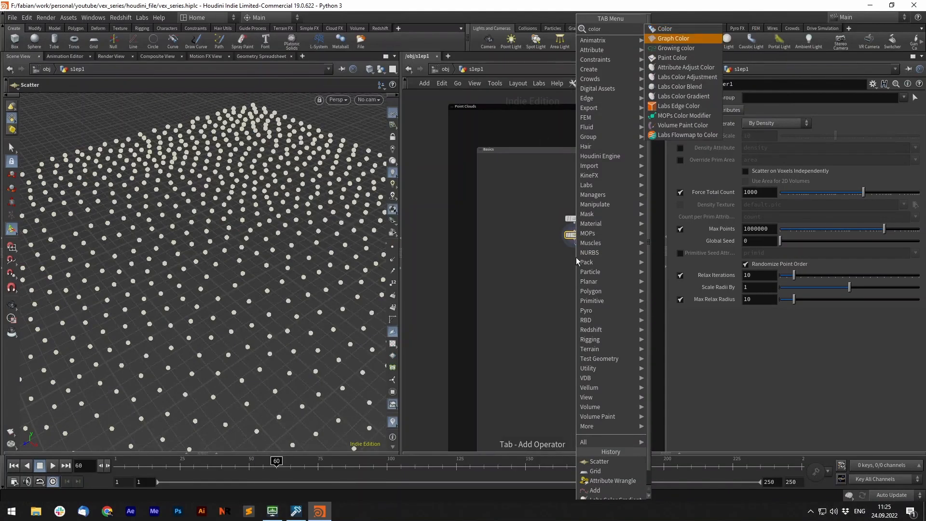
- Colour the points with Attribute Adjust Color using Compute Range and the Infrared ramp preset
{"action": "left_click", "coordinate": [685, 66]}
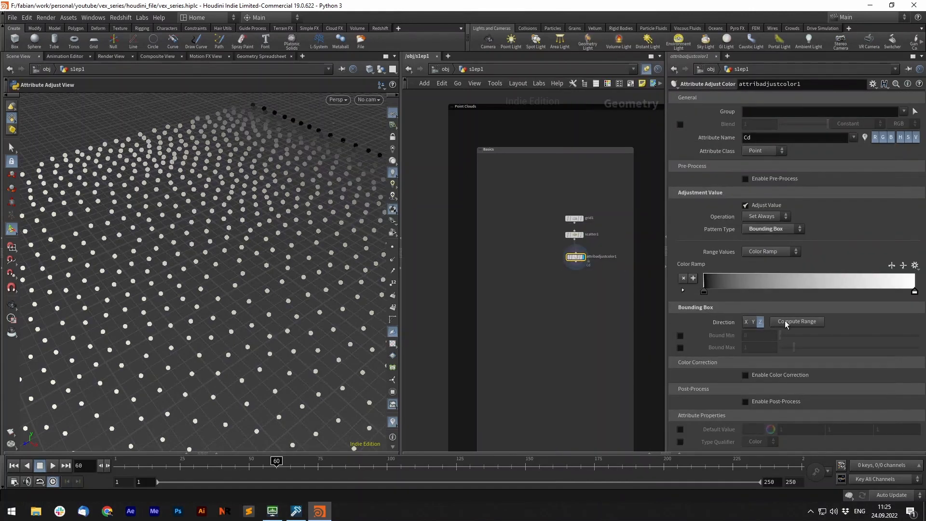
{"action": "left_click", "coordinate": [915, 266]}
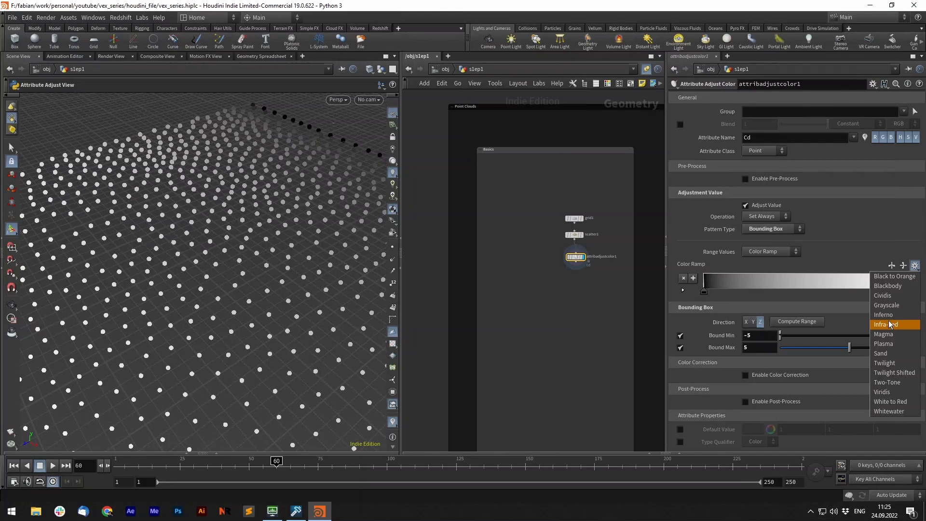
{"action": "left_click", "coordinate": [886, 325]}
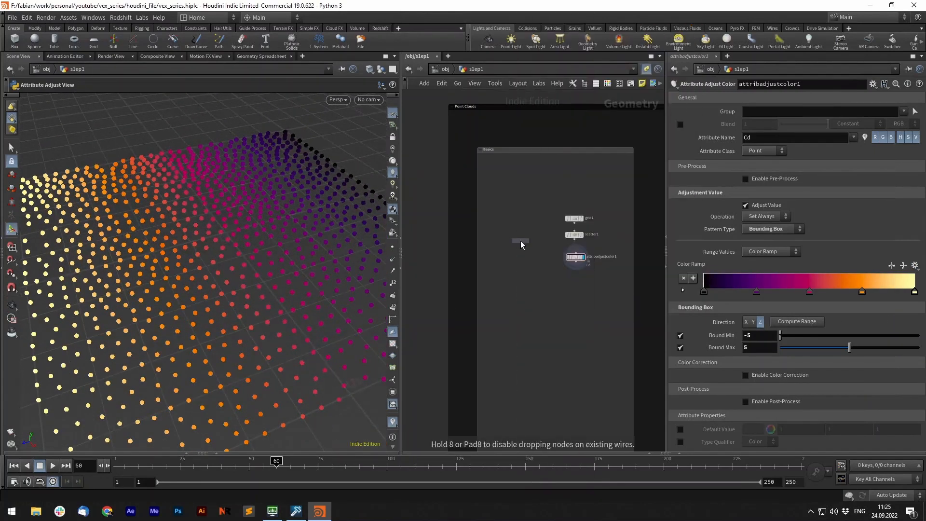
{"action": "left_click", "coordinate": [520, 240]}
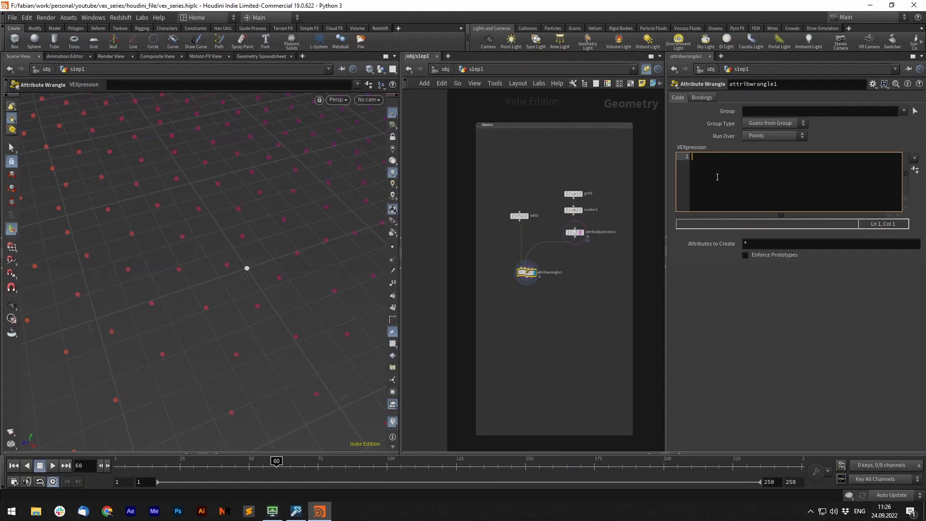
- Write int handle = pcopen(1, "P", @P, r, maxpoints); in the wrangle
{"action": "type", "text": "int handle = pcopen("}
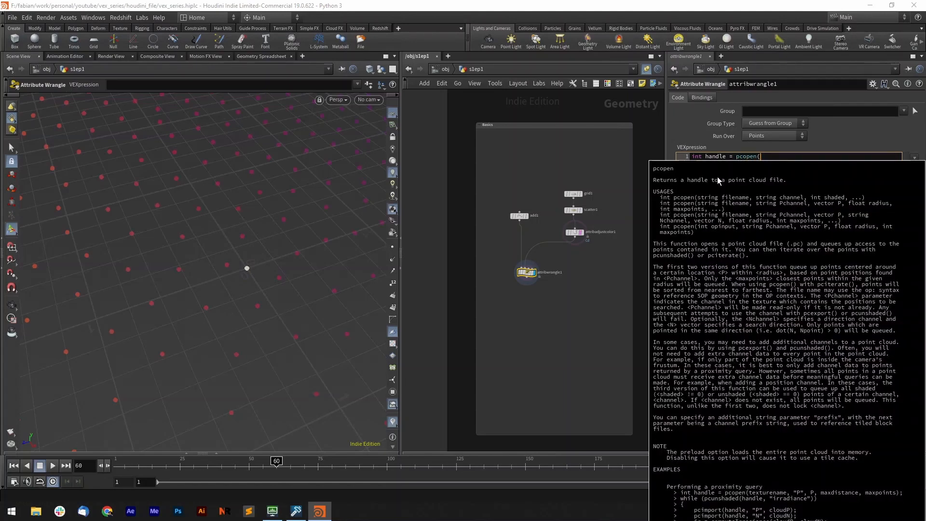
{"action": "mouse_move", "coordinate": [735, 168]}
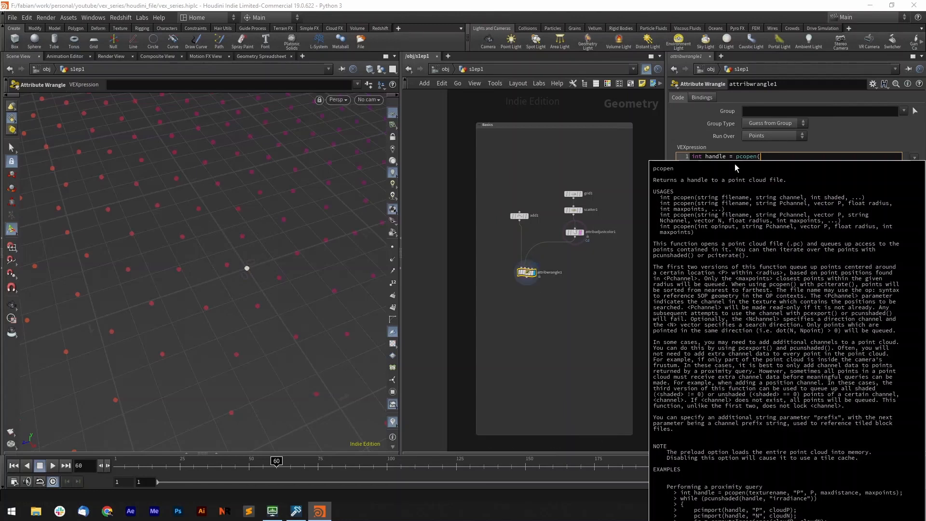
{"action": "type", "text": "l"}
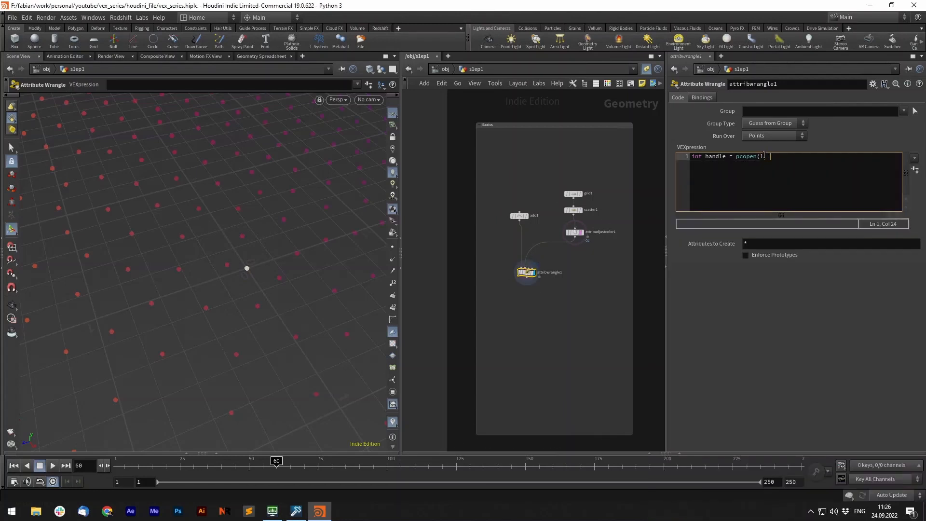
{"action": "type", "text": "\"P"}
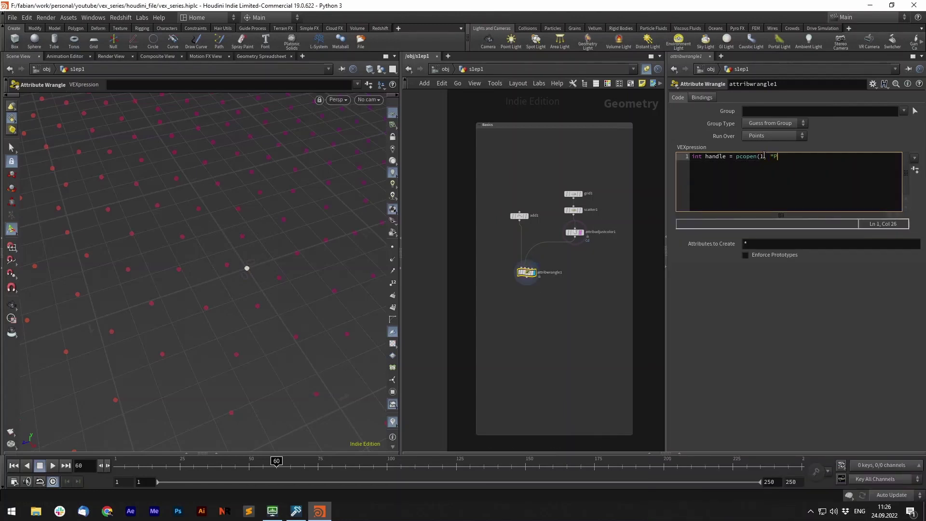
{"action": "type", "text": "\""}
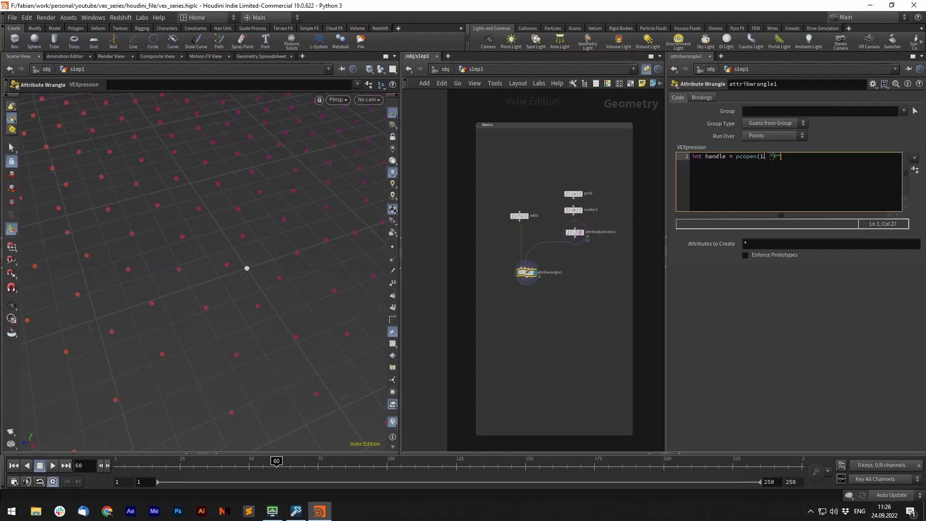
{"action": "type", "text": ", @"}
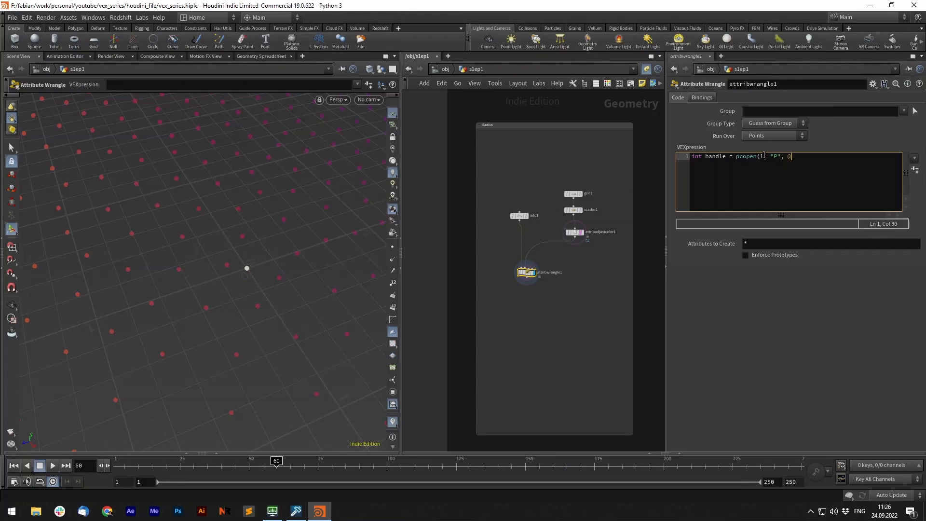
{"action": "type", "text": "P,"}
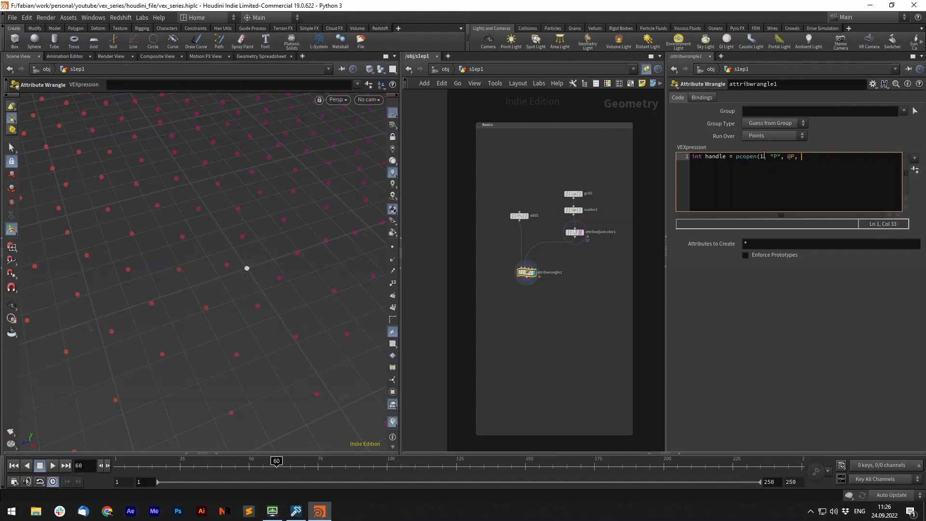
{"action": "type", "text": "r, maxpoint"}
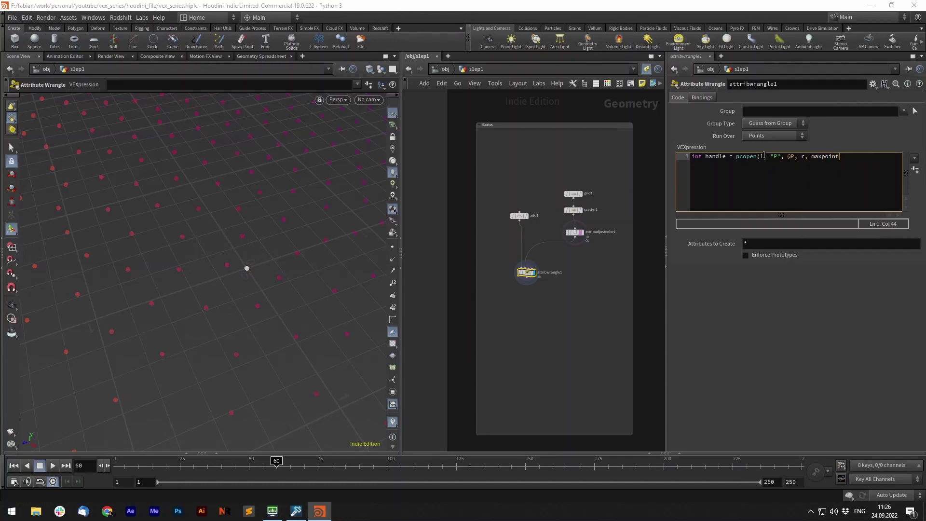
{"action": "type", "text": "s);"}
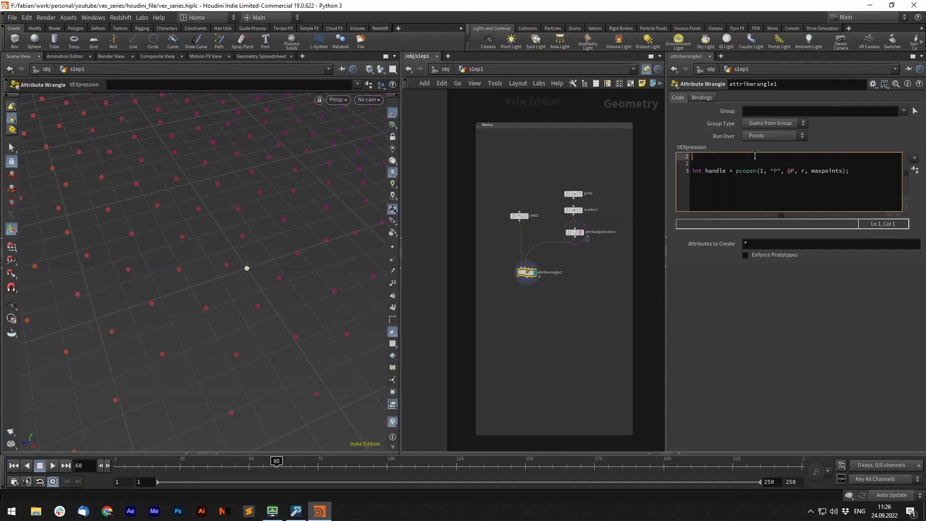
- Declare float r = chf("radius") and int maxpoints = chi("maxpoints") channel reads
{"action": "type", "text": "r ="}
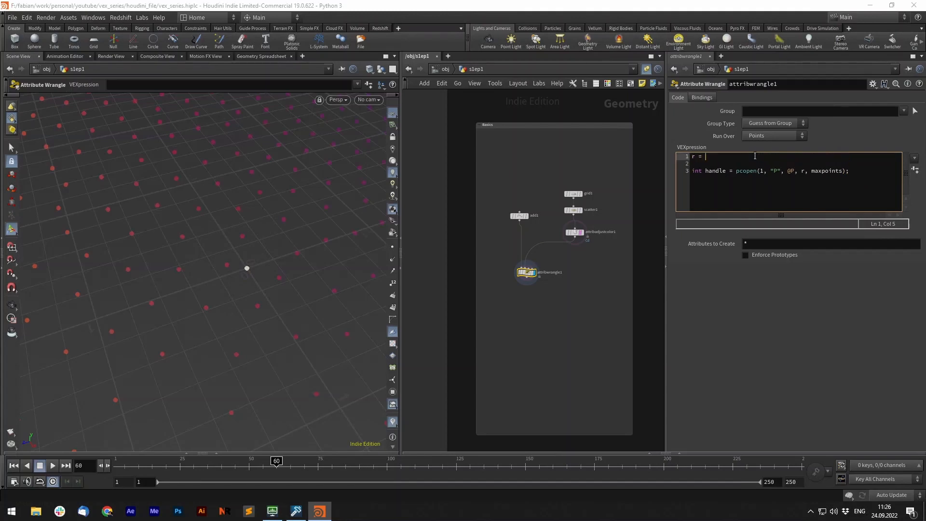
{"action": "type", "text": "float"}
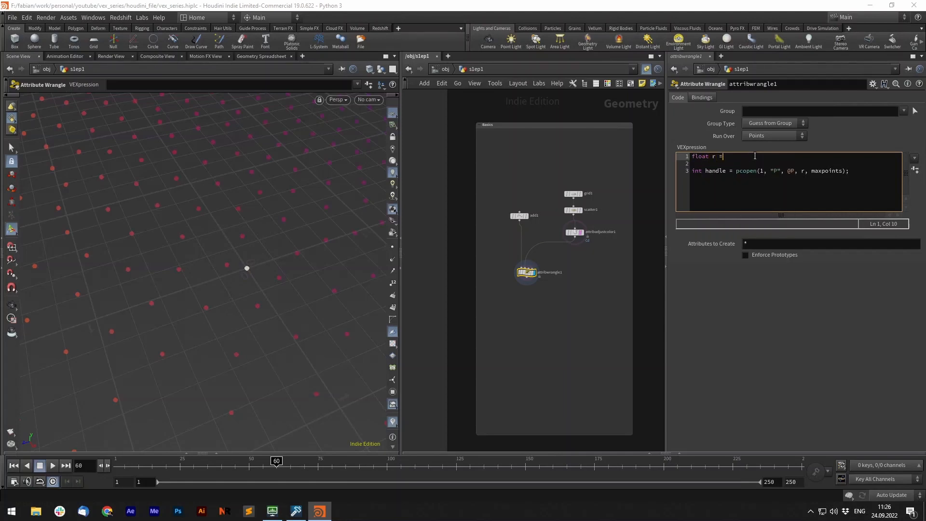
{"action": "type", "text": "chf(\"radius\");"}
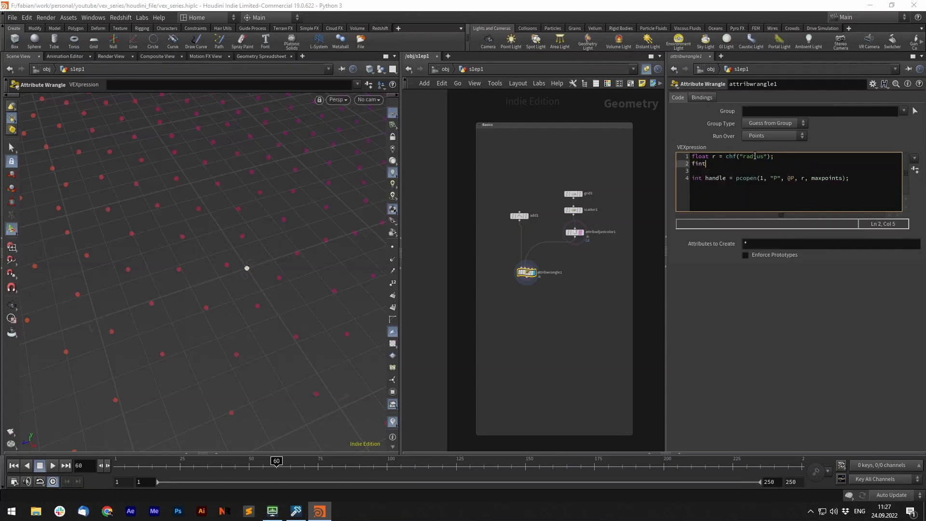
{"action": "type", "text": "maxpoints ="}
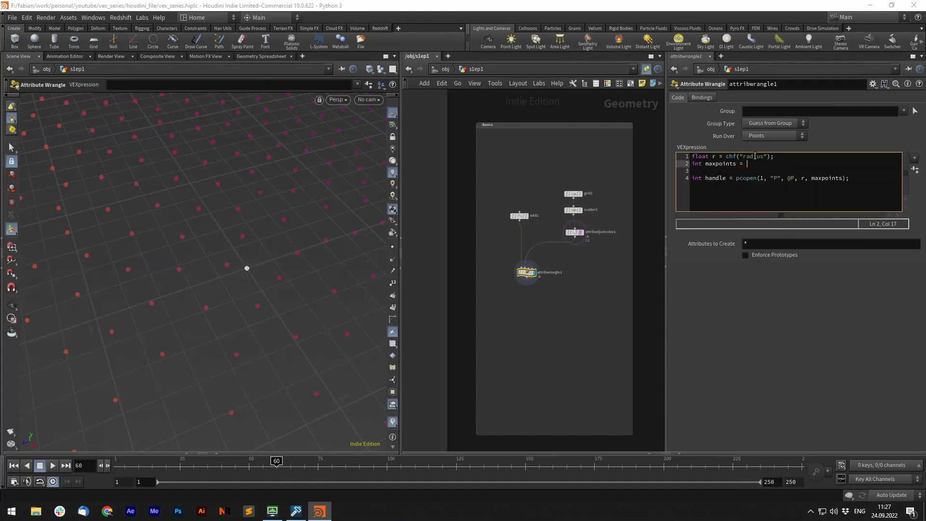
{"action": "type", "text": "chi"}
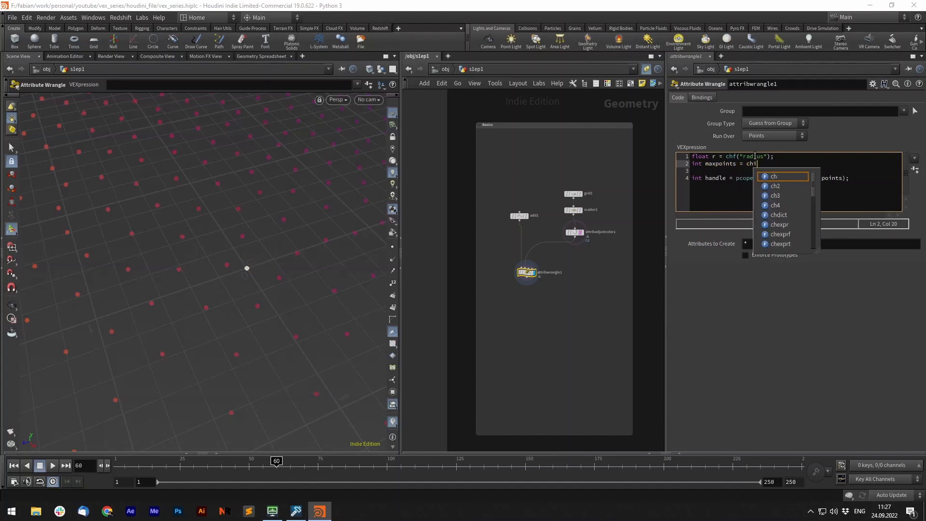
{"action": "type", "text": "(\"maxpoints\");"}
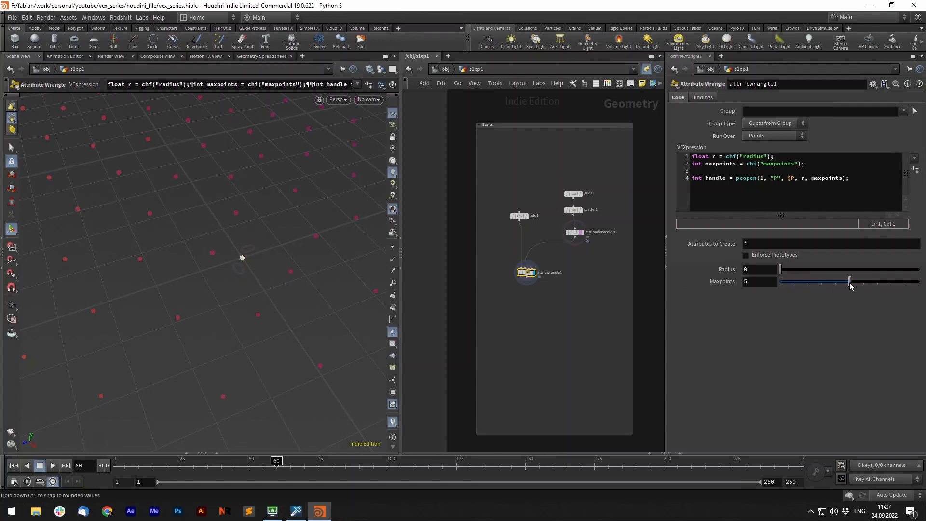
{"action": "mouse_move", "coordinate": [795, 265]}
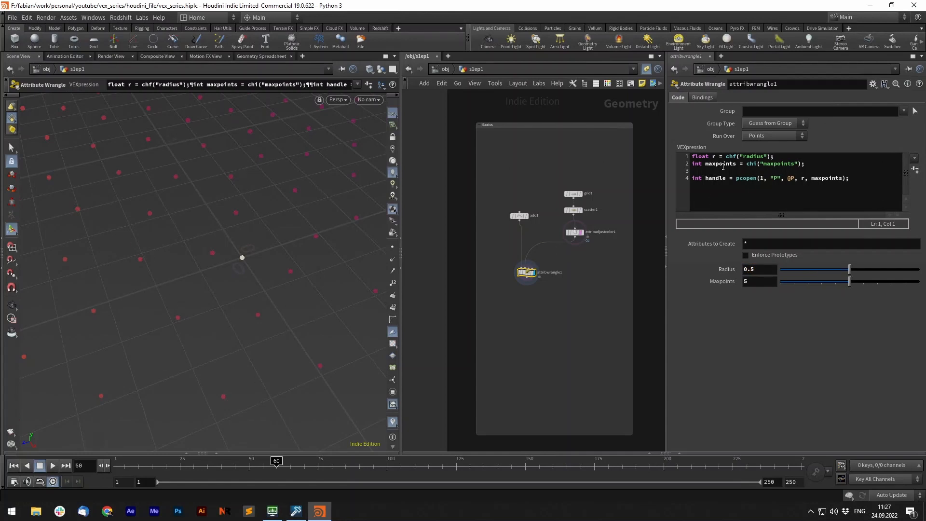
- Start a blank code line after the pcopen call
{"action": "left_click", "coordinate": [704, 177]}
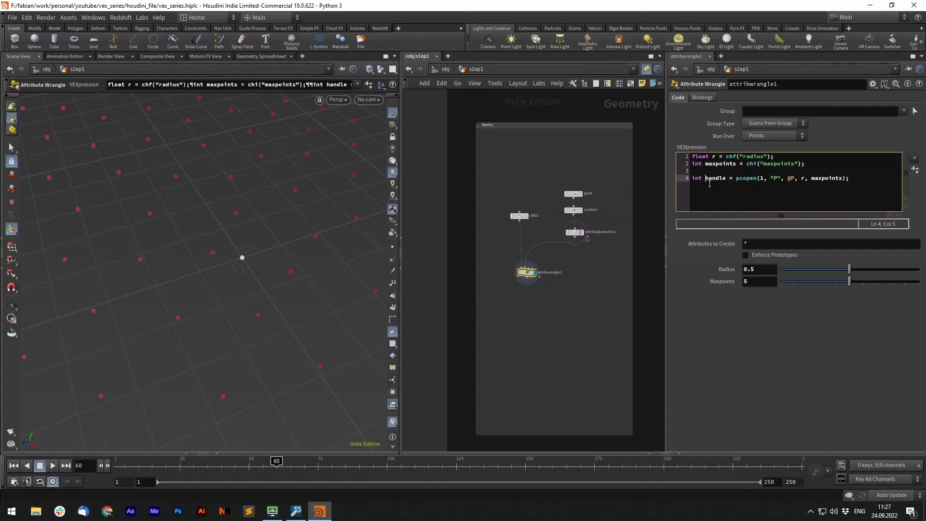
{"action": "key", "text": "Return"}
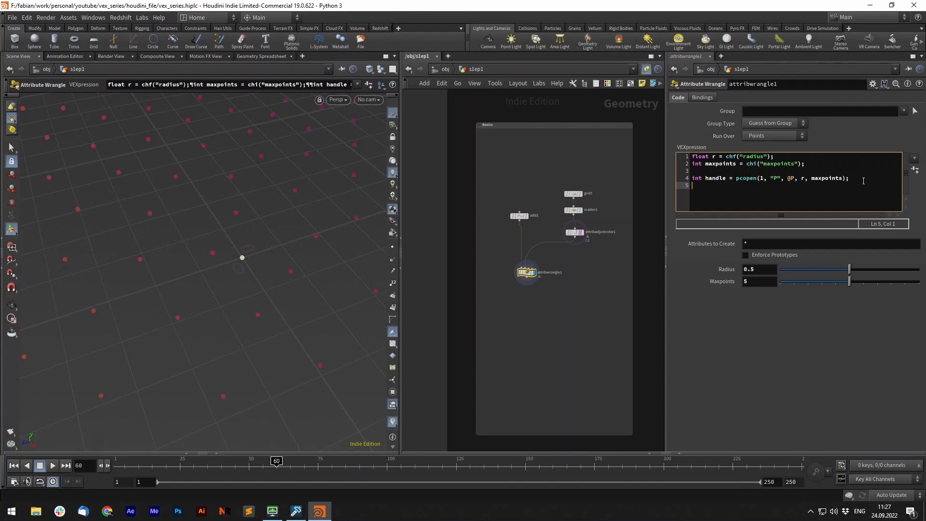
{"action": "type", "text": "vector"}
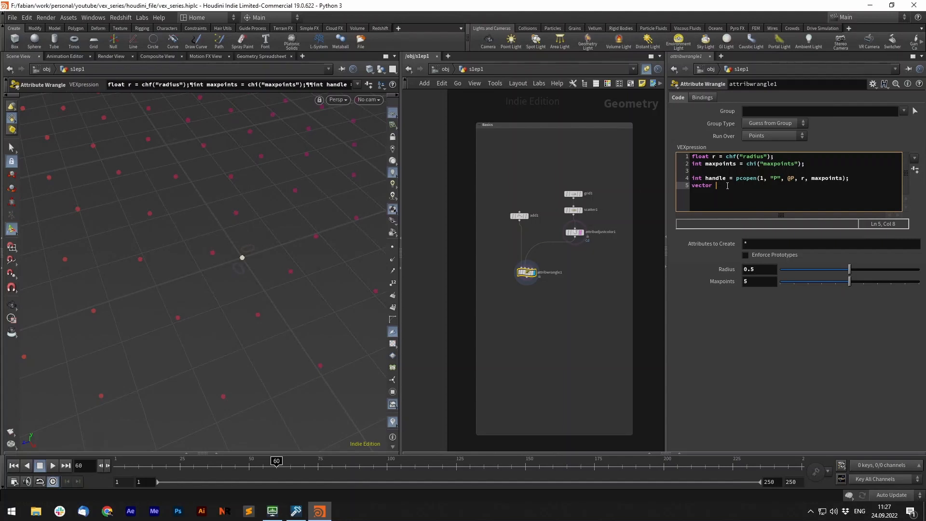
{"action": "type", "text": "color = pcfilter(handle,"}
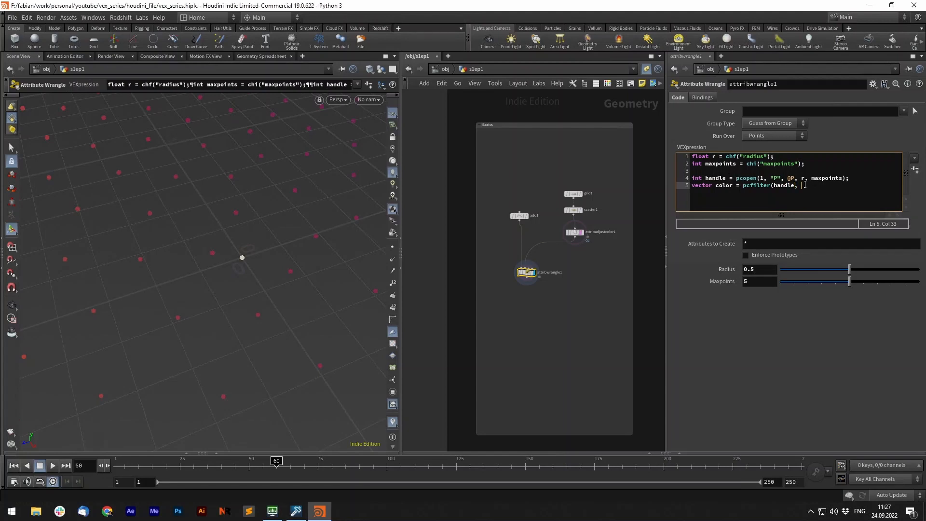
{"action": "type", "text": "\"Cd\");"}
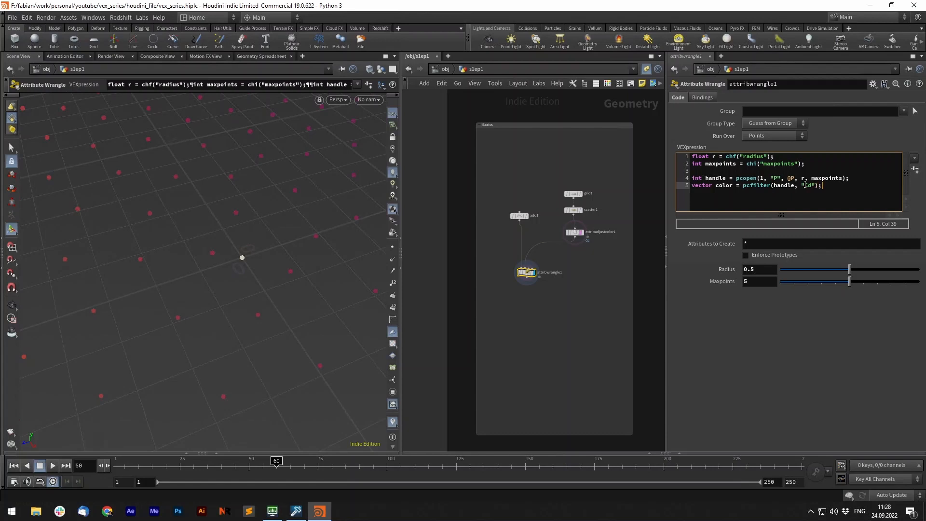
{"action": "type", "text": "@Cd ="}
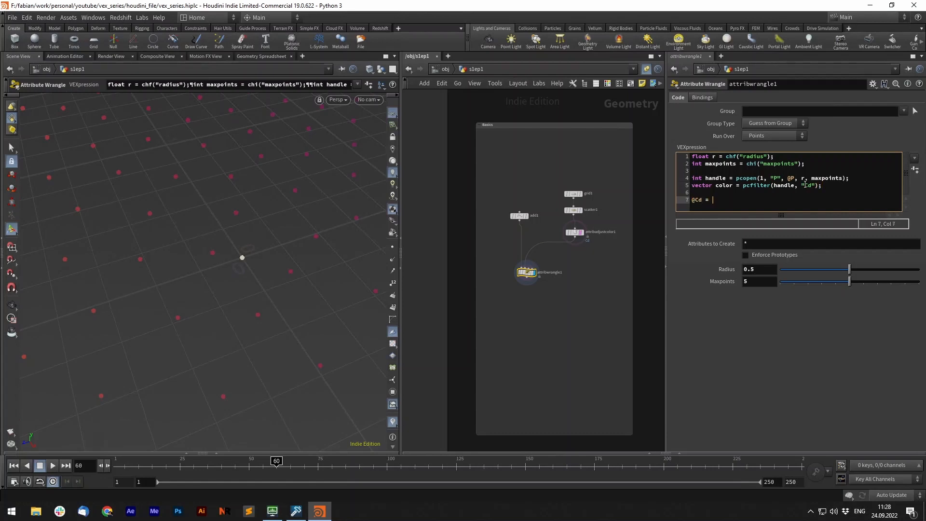
{"action": "type", "text": "color;"}
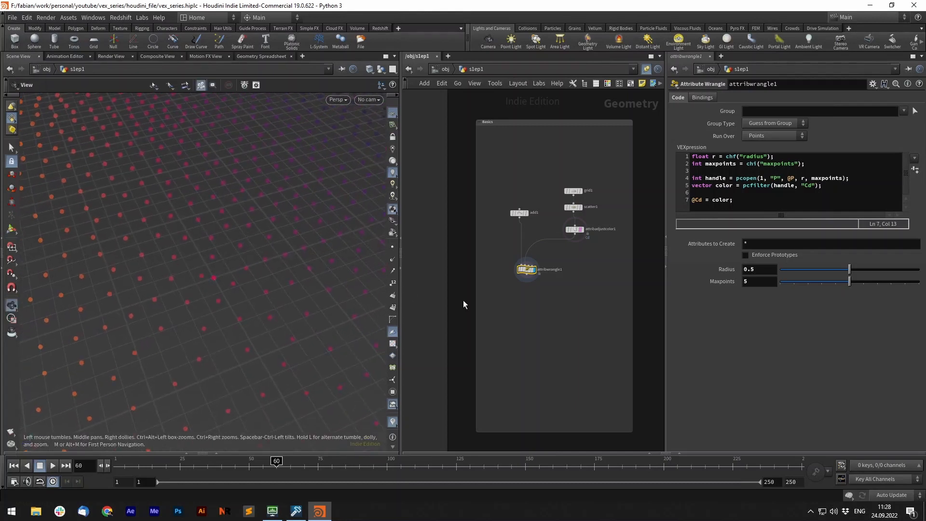
- Raise Radius to 5.5 and review the blended point colours in the viewport
{"action": "left_click", "coordinate": [519, 212]}
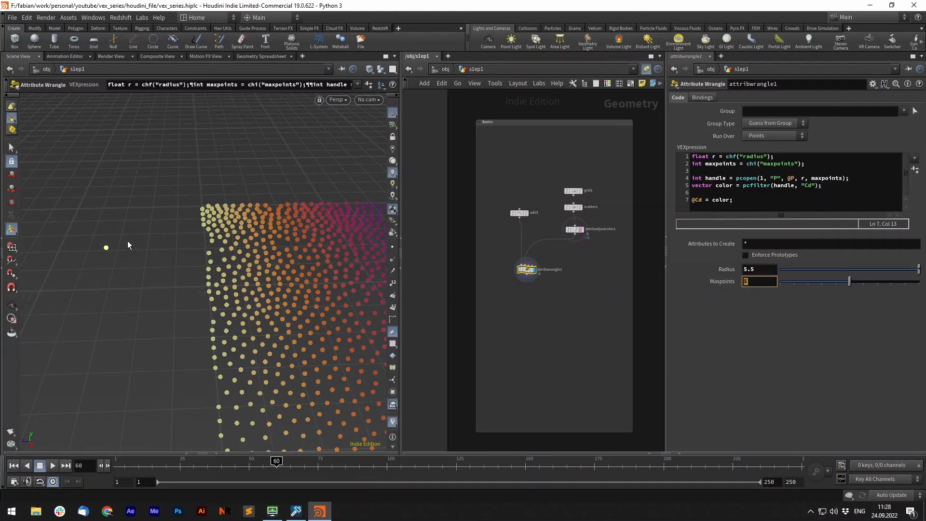
{"action": "type", "text": "5"}
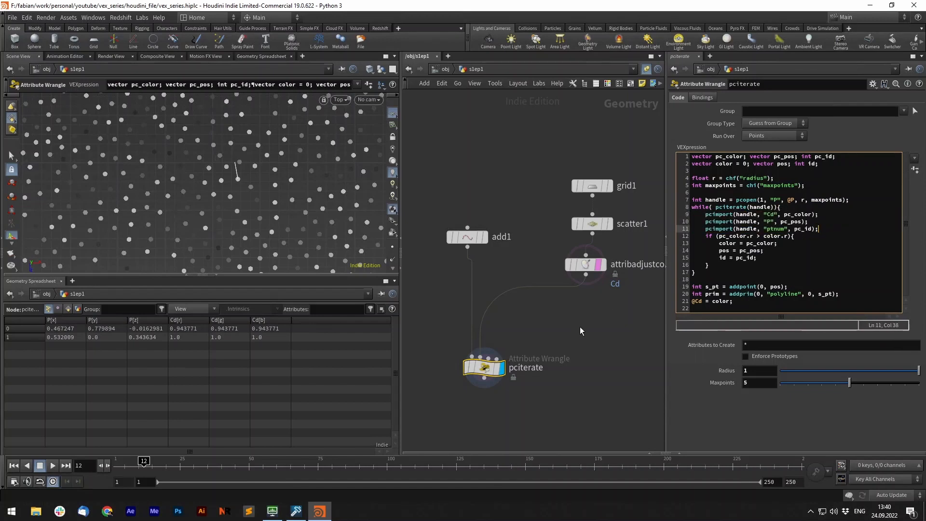
- Inspect add1 and attribadjustcolor inputs, then show the pciterate wrangle result and its code
{"action": "left_click", "coordinate": [585, 247]}
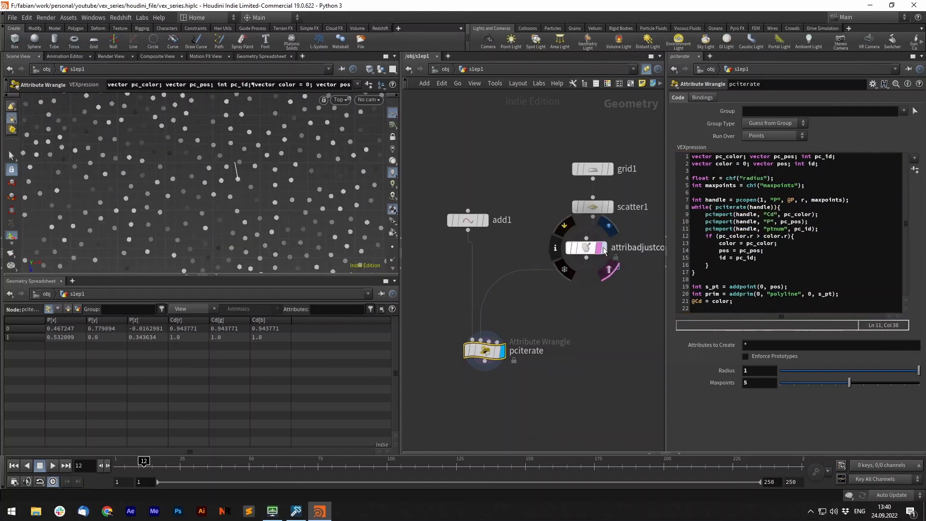
{"action": "mouse_move", "coordinate": [467, 220]}
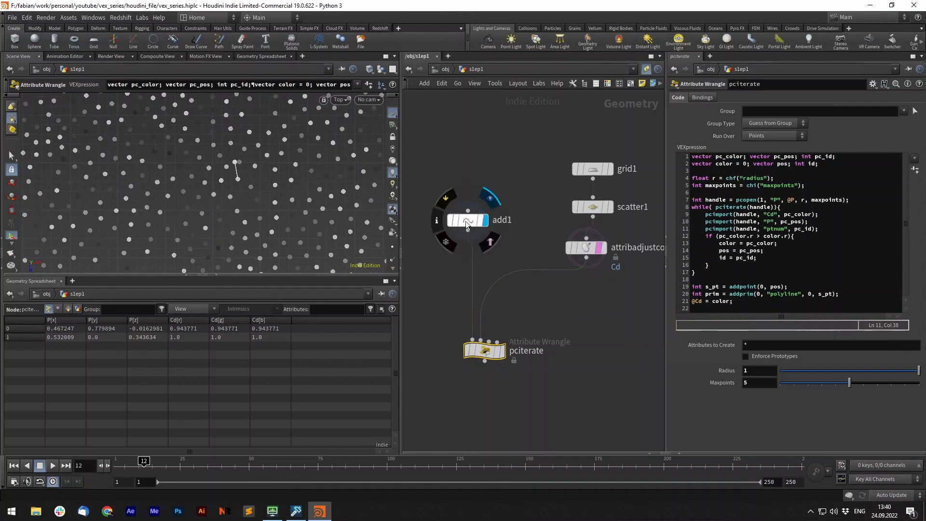
{"action": "left_click", "coordinate": [467, 220]}
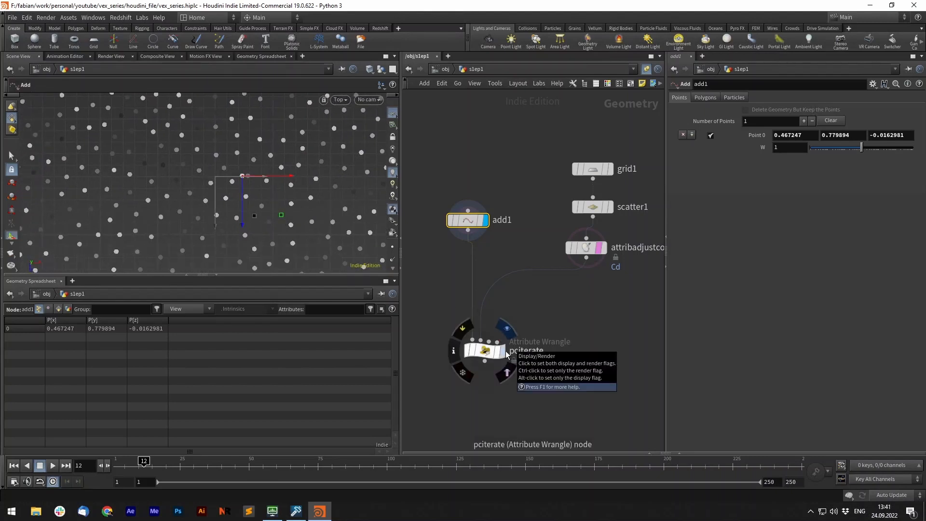
{"action": "mouse_move", "coordinate": [471, 335]}
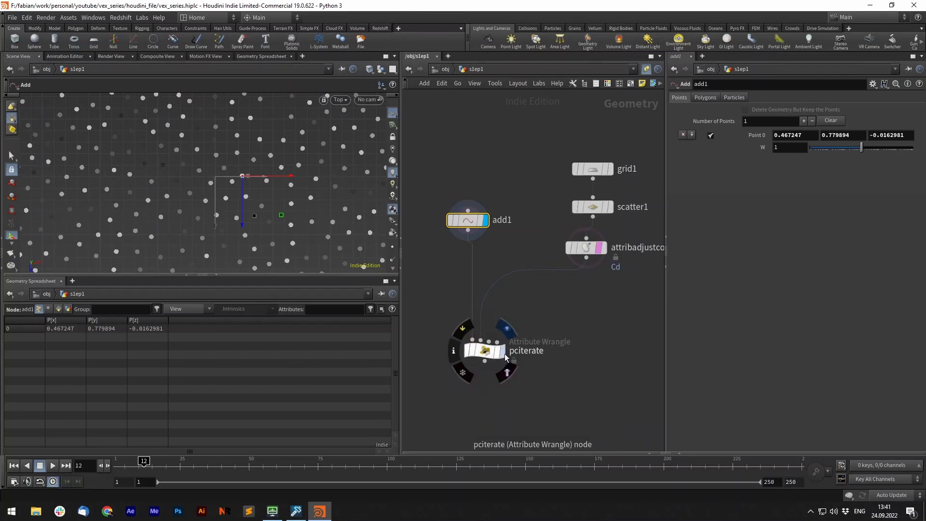
{"action": "left_click", "coordinate": [485, 351]}
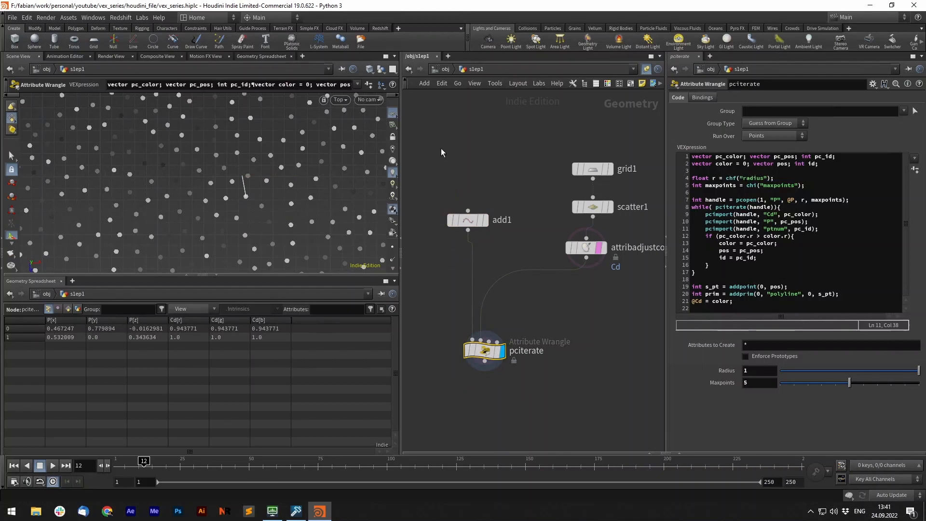
{"action": "left_click", "coordinate": [467, 220]}
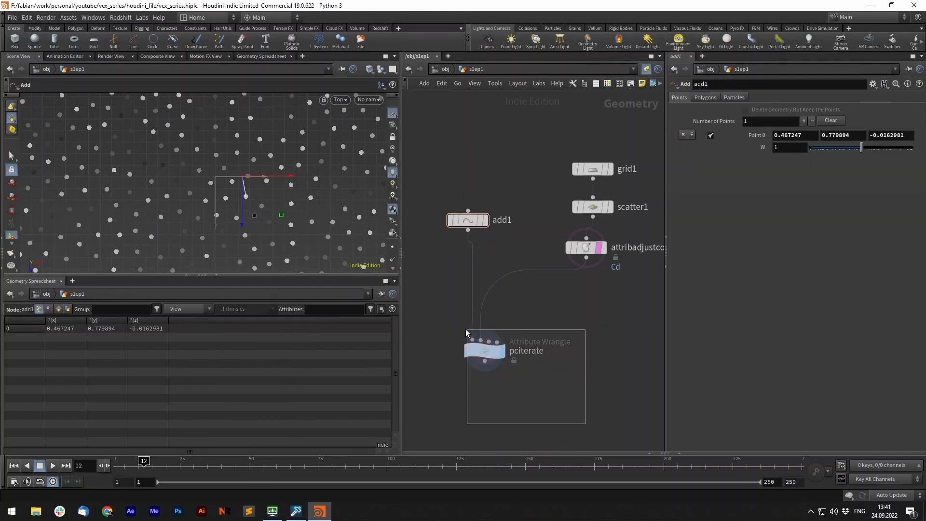
{"action": "left_click", "coordinate": [485, 350]}
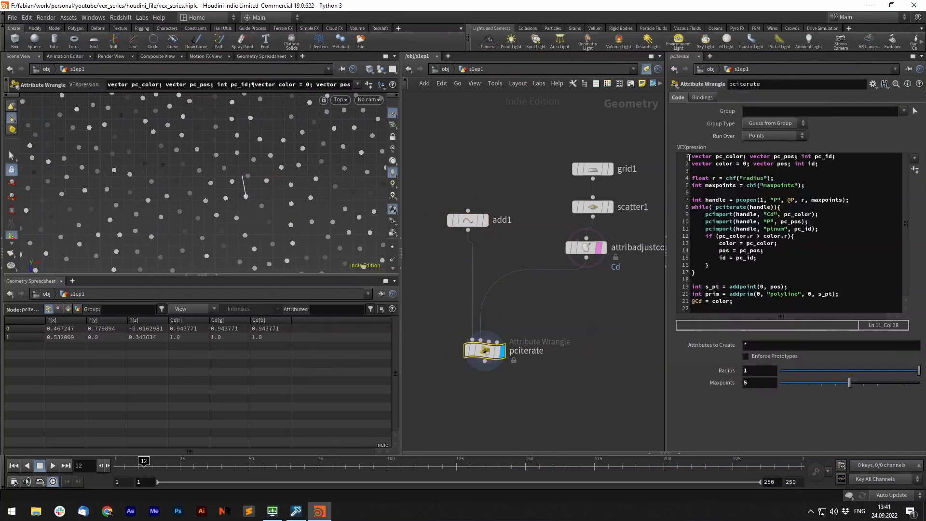
{"action": "left_click", "coordinate": [819, 164]}
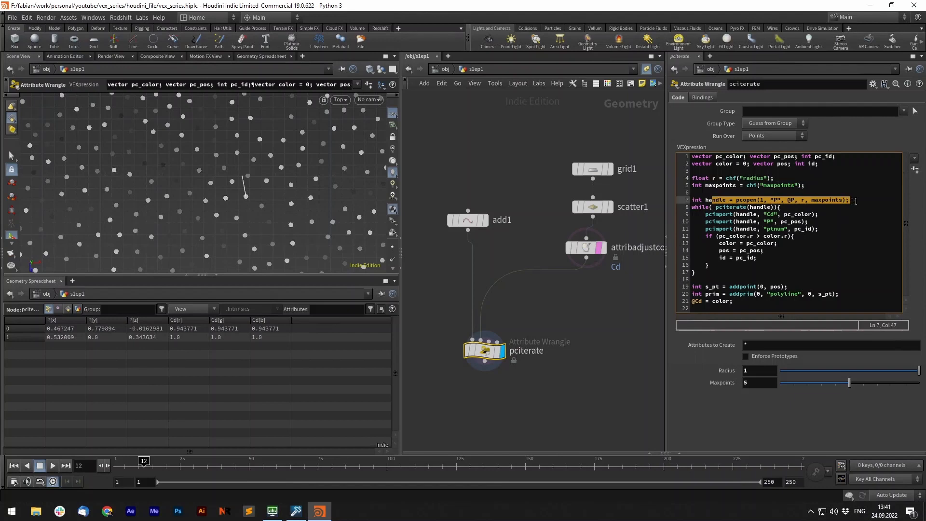
{"action": "double_click", "coordinate": [715, 200]}
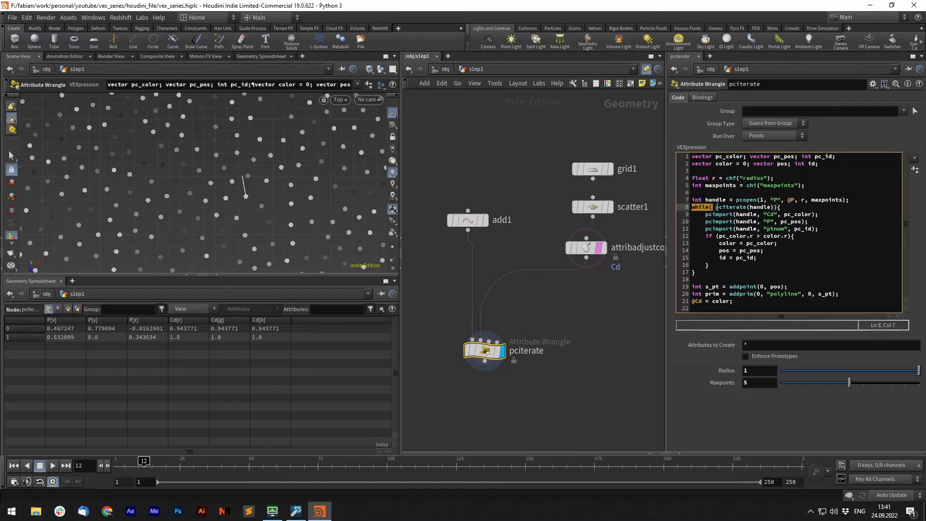
{"action": "double_click", "coordinate": [727, 207]}
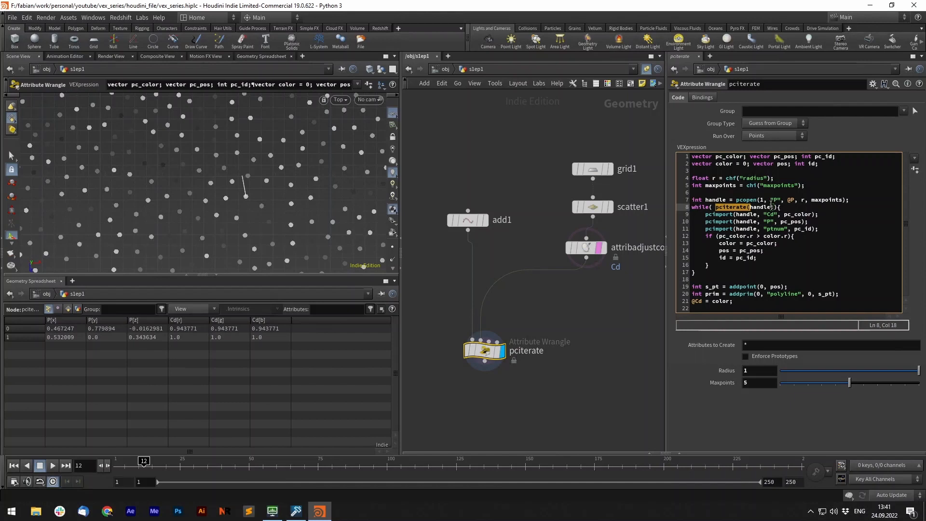
{"action": "mouse_move", "coordinate": [705, 199]}
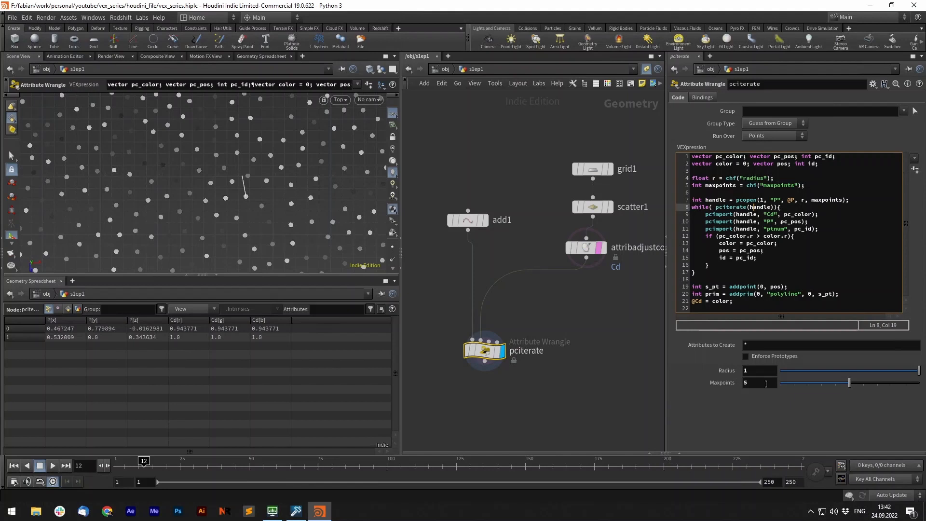
{"action": "mouse_move", "coordinate": [301, 209]}
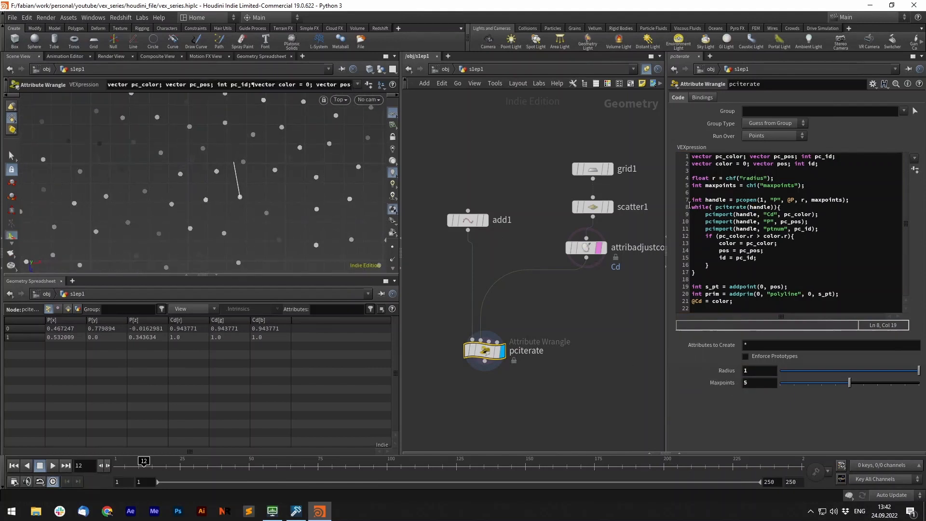
{"action": "left_click", "coordinate": [697, 272]}
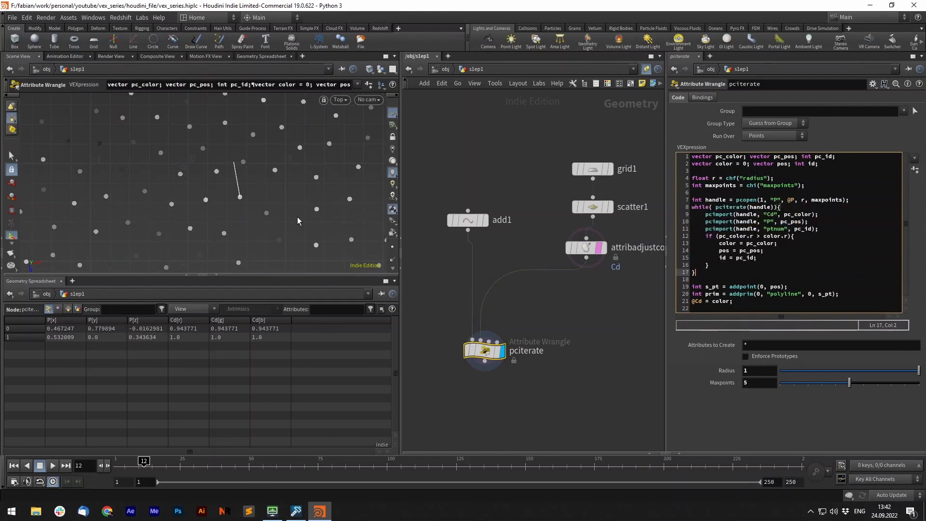
{"action": "mouse_move", "coordinate": [276, 192]}
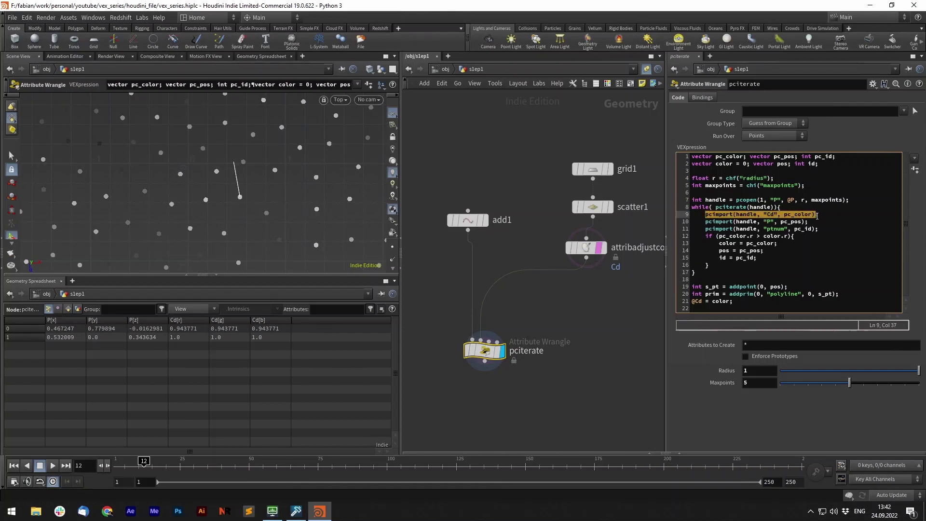
{"action": "left_click", "coordinate": [756, 214]}
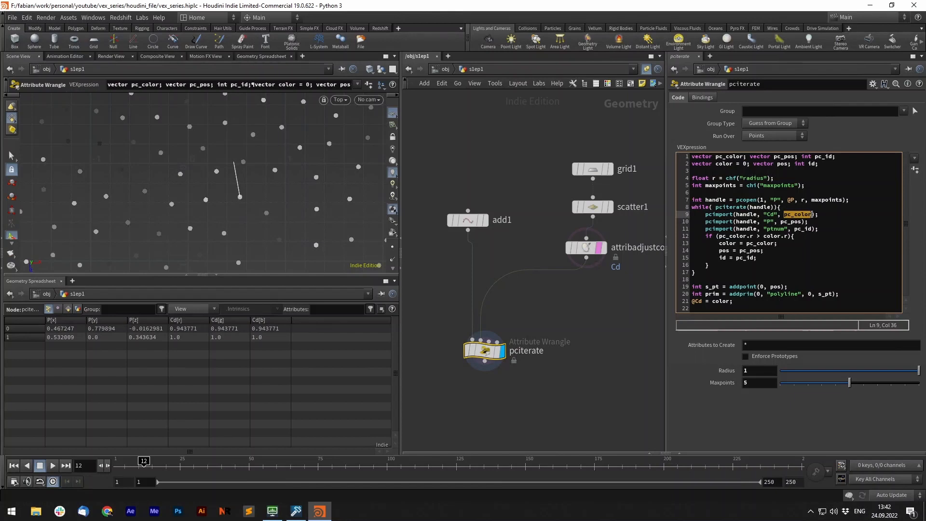
{"action": "left_click", "coordinate": [787, 221]}
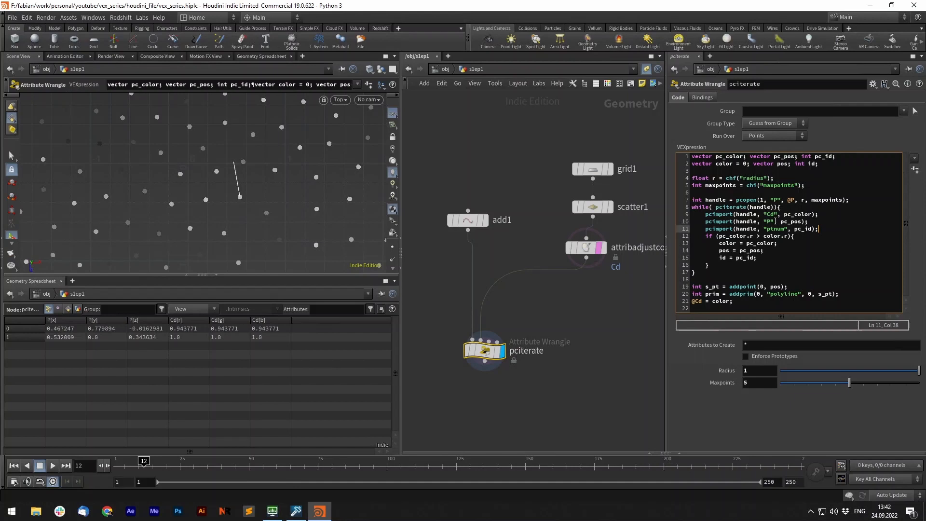
{"action": "left_click", "coordinate": [735, 244]}
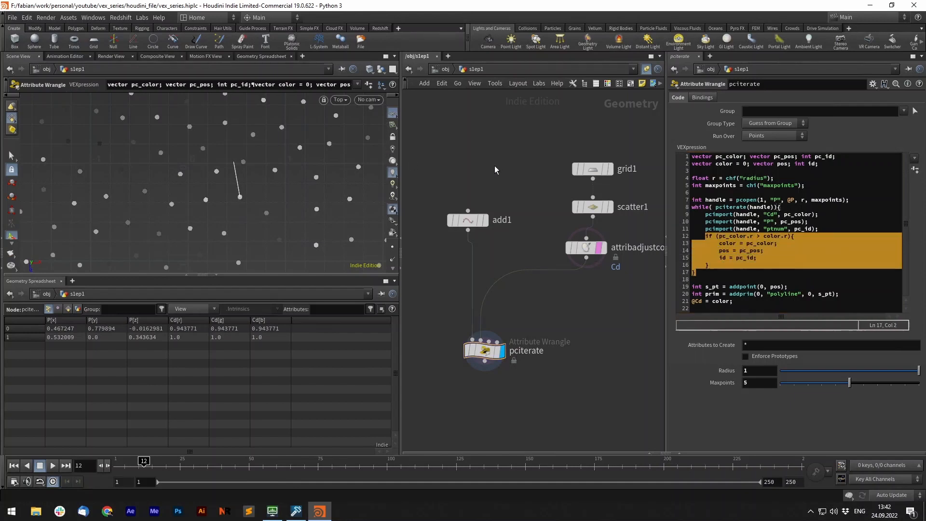
{"action": "left_click", "coordinate": [467, 219]}
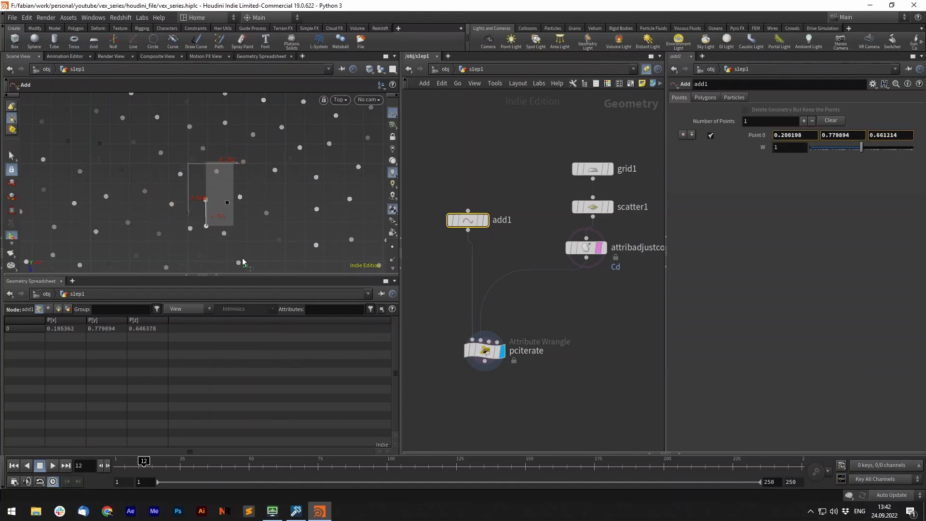
- Move the added point and review the pciterate code's color.r brightness comparison block
{"action": "left_click_drag", "start_coordinate": [226, 203], "coordinate": [266, 190]}
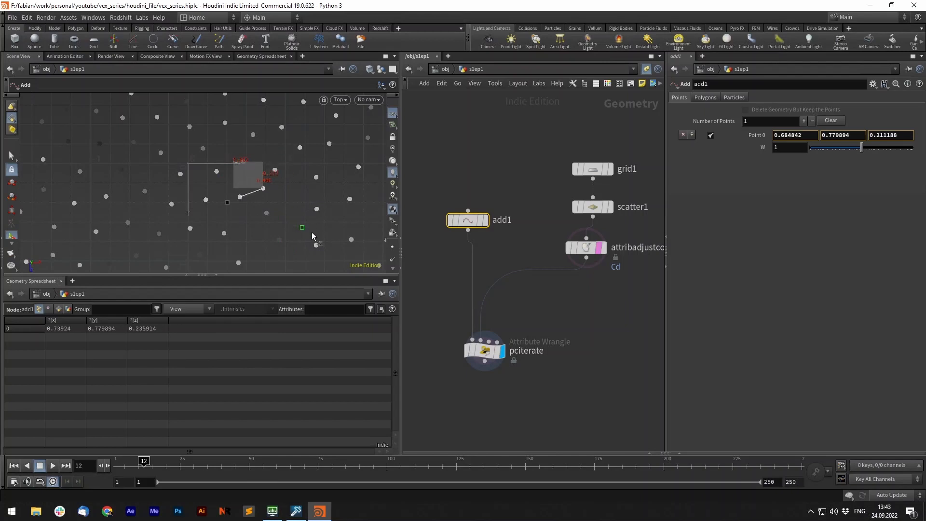
{"action": "left_click", "coordinate": [484, 348]}
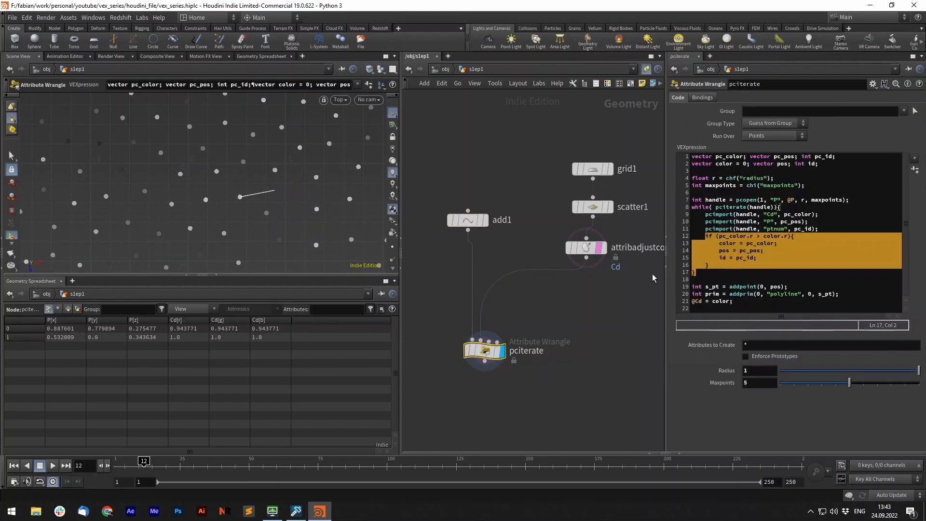
{"action": "left_click", "coordinate": [692, 279]}
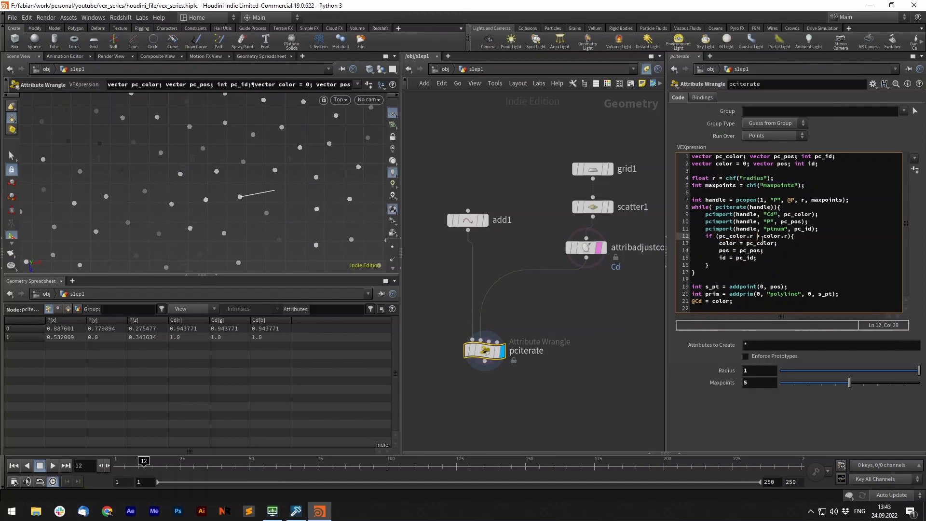
{"action": "double_click", "coordinate": [775, 236]}
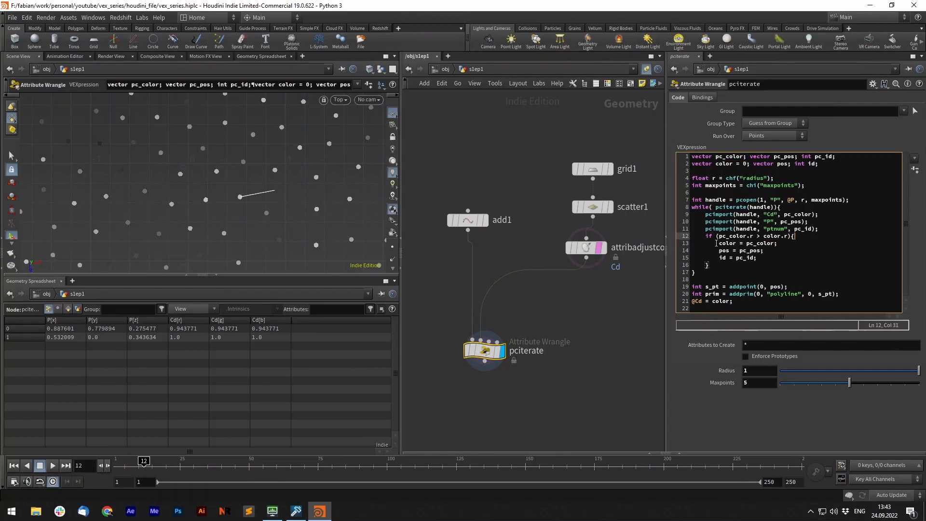
{"action": "left_click", "coordinate": [720, 258]}
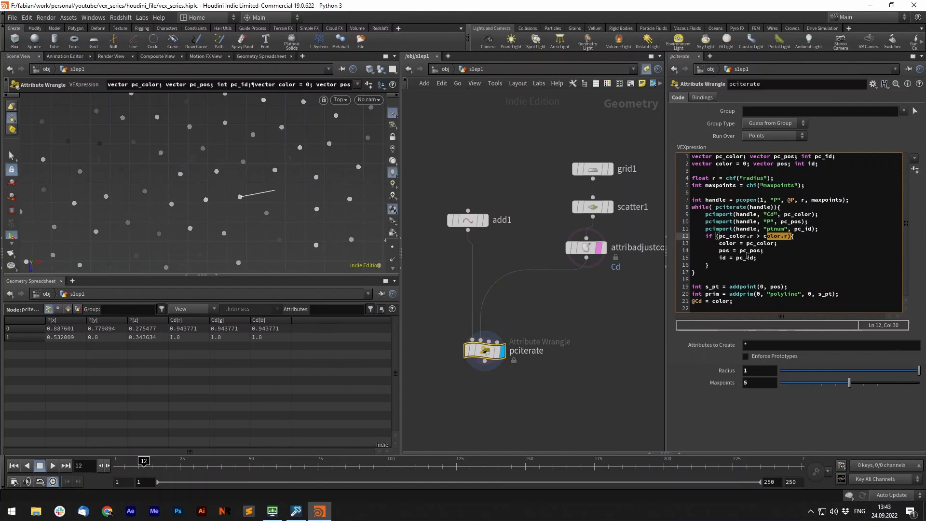
{"action": "mouse_move", "coordinate": [201, 168]}
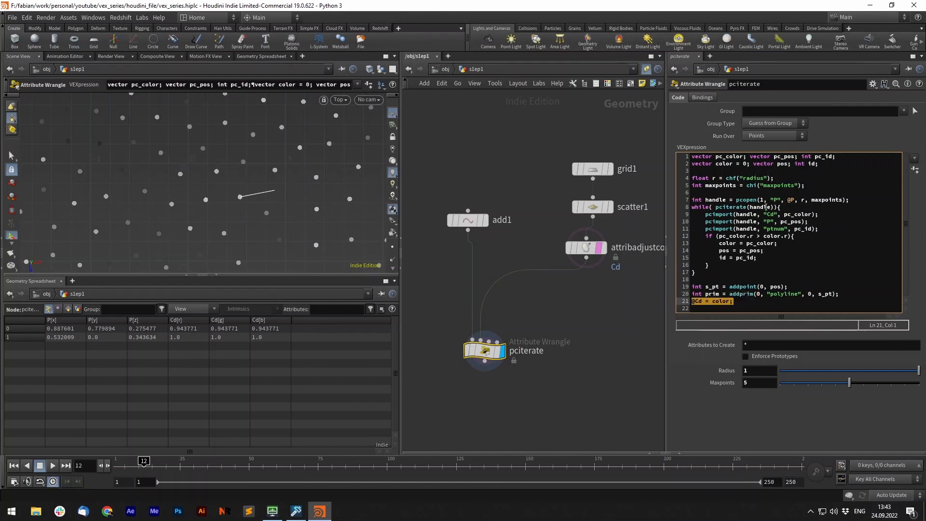
{"action": "left_click", "coordinate": [467, 219]}
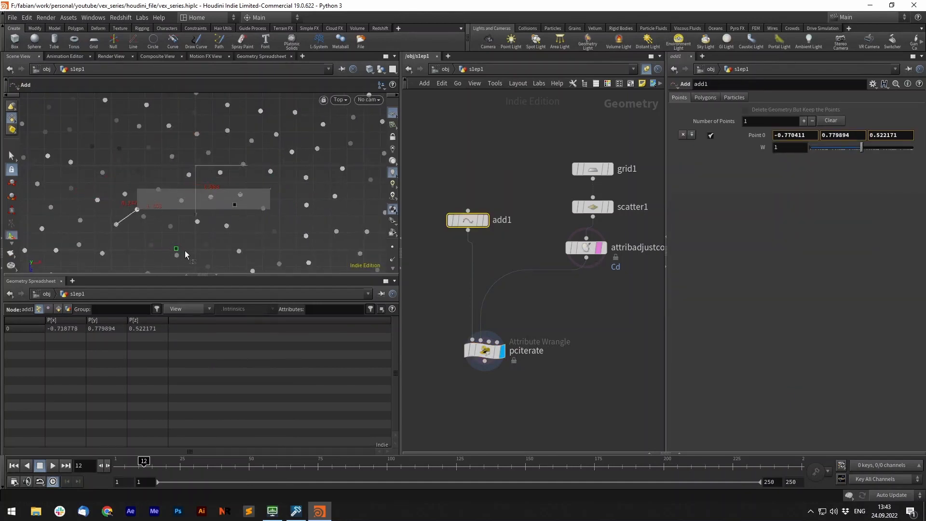
- Drag the added point to new positions and check pciterate's Radius 8 settings
{"action": "left_click_drag", "start_coordinate": [175, 247], "coordinate": [339, 185]}
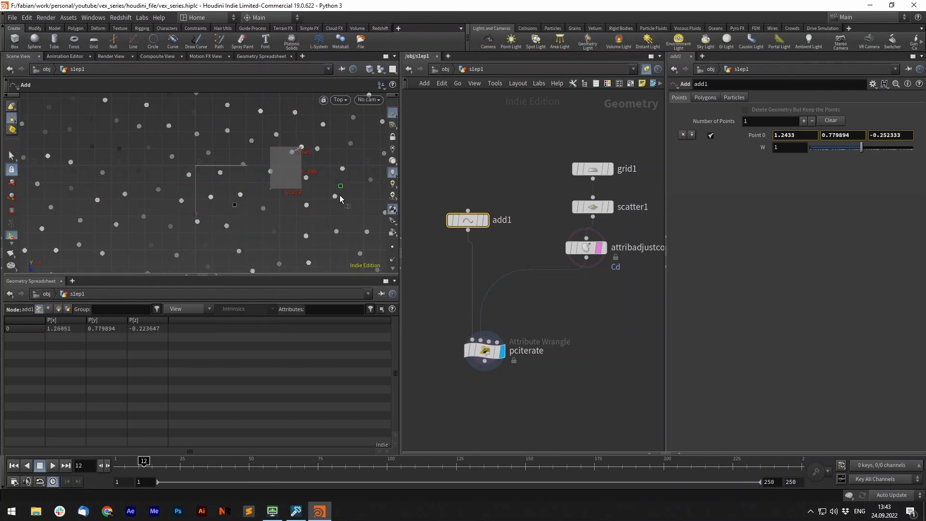
{"action": "left_click", "coordinate": [485, 351]}
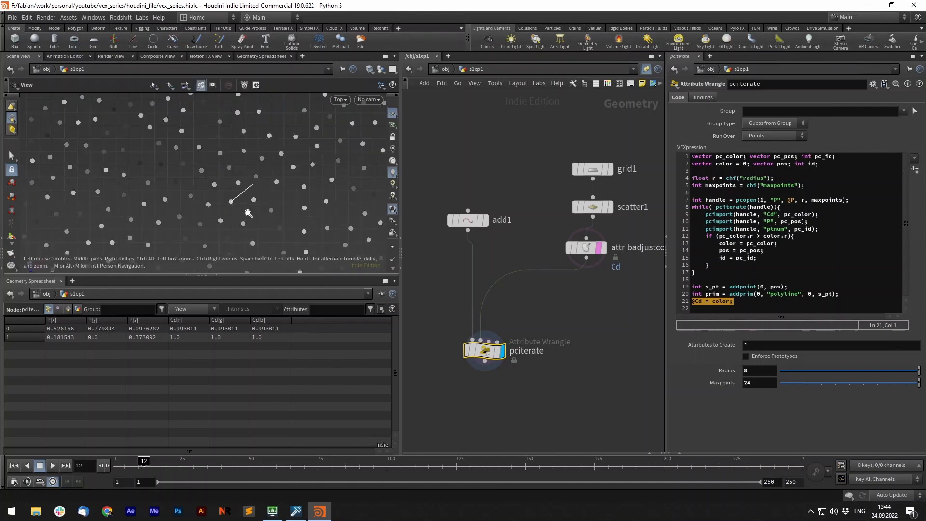
{"action": "left_click", "coordinate": [466, 220]}
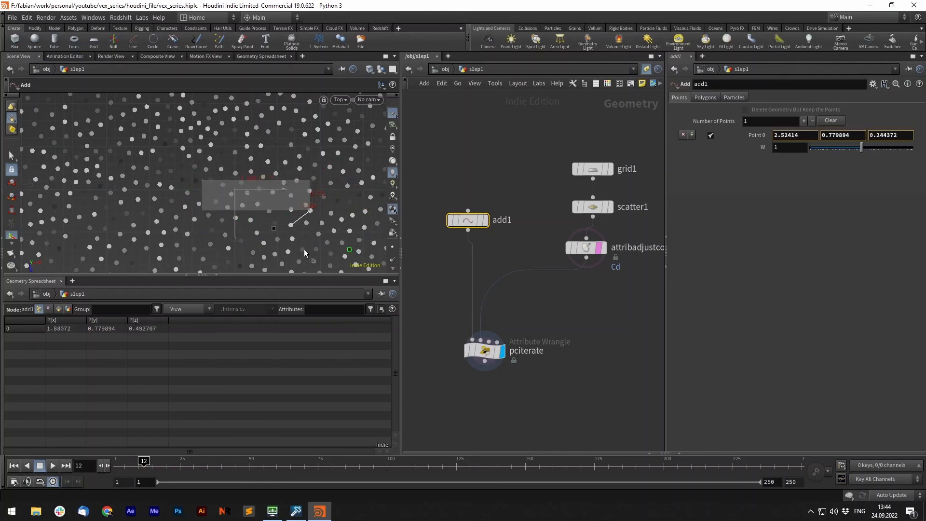
{"action": "left_click_drag", "start_coordinate": [310, 209], "coordinate": [253, 189]}
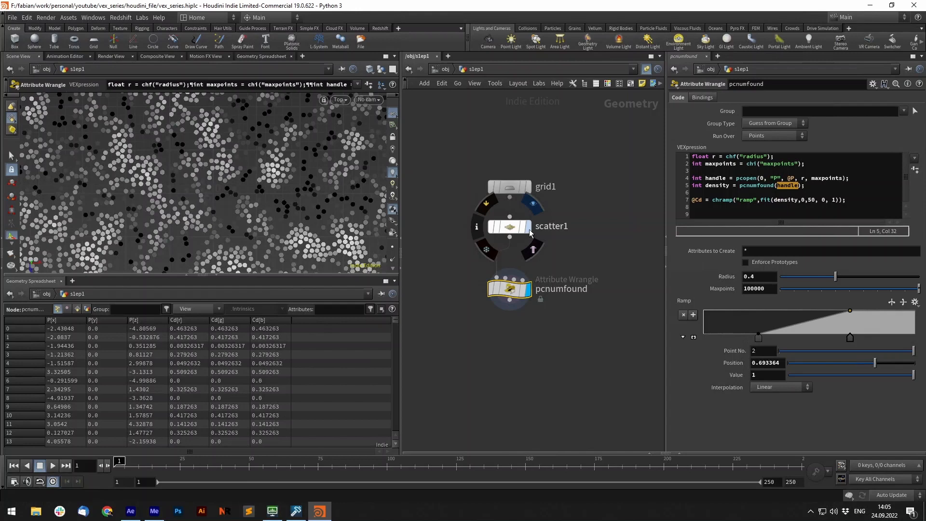
{"action": "left_click", "coordinate": [510, 226]}
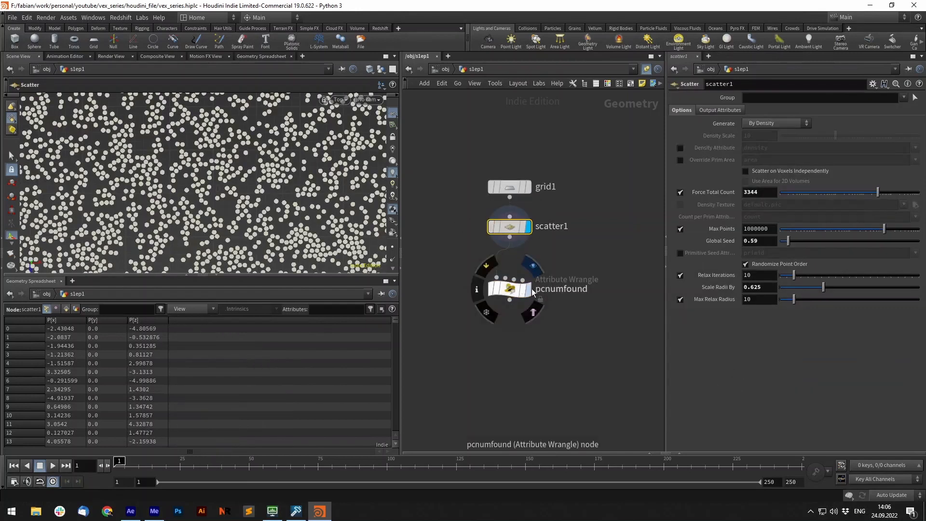
{"action": "left_click", "coordinate": [509, 289]}
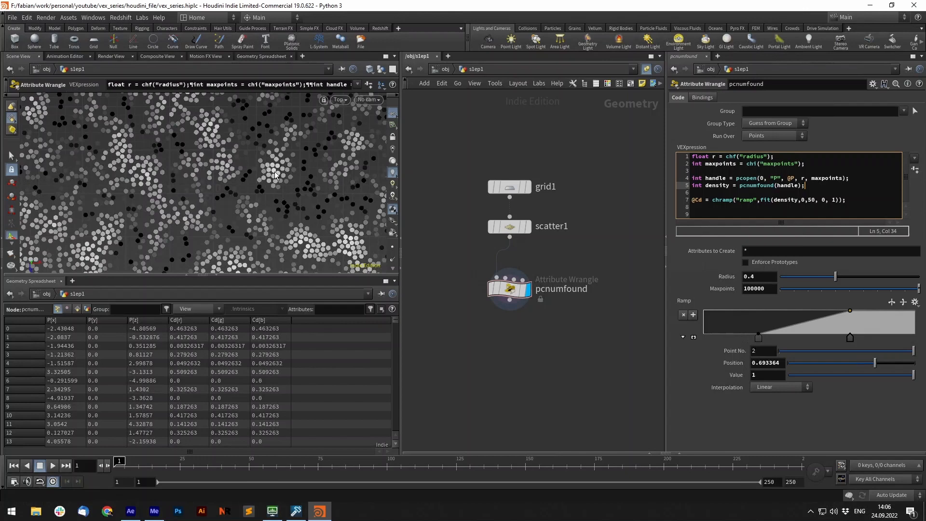
{"action": "mouse_move", "coordinate": [281, 184]}
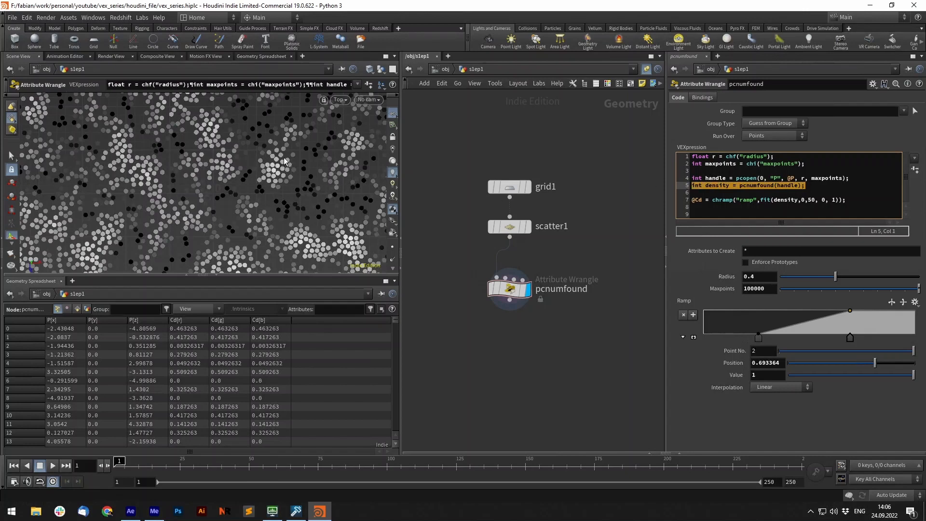
{"action": "left_click", "coordinate": [757, 199]}
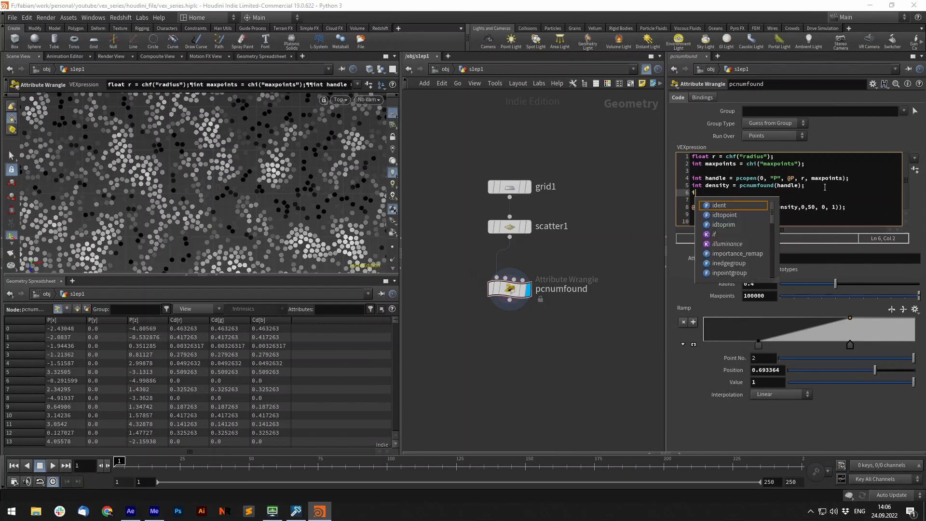
- Add f@numberofpoints = density; and check per-point counts in the Geometry Spreadsheet
{"action": "type", "text": "@de"}
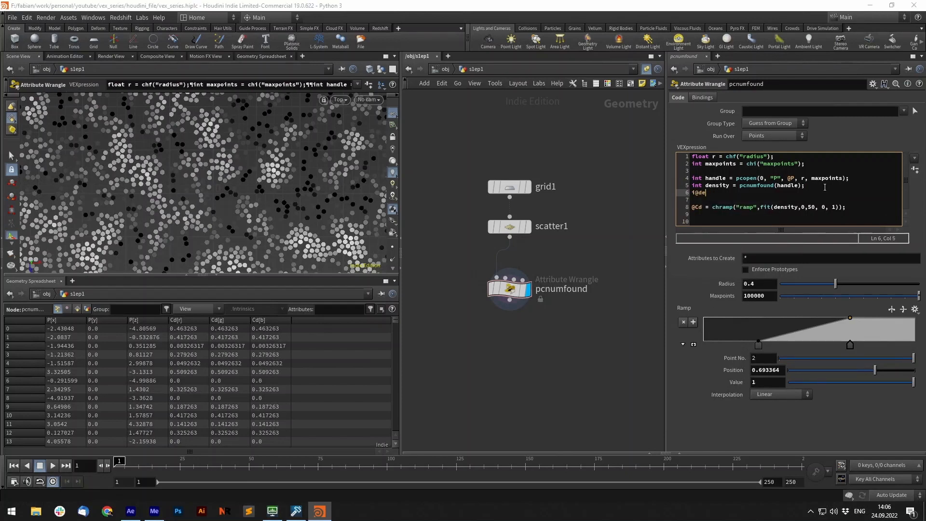
{"action": "type", "text": "numberofpoints ="}
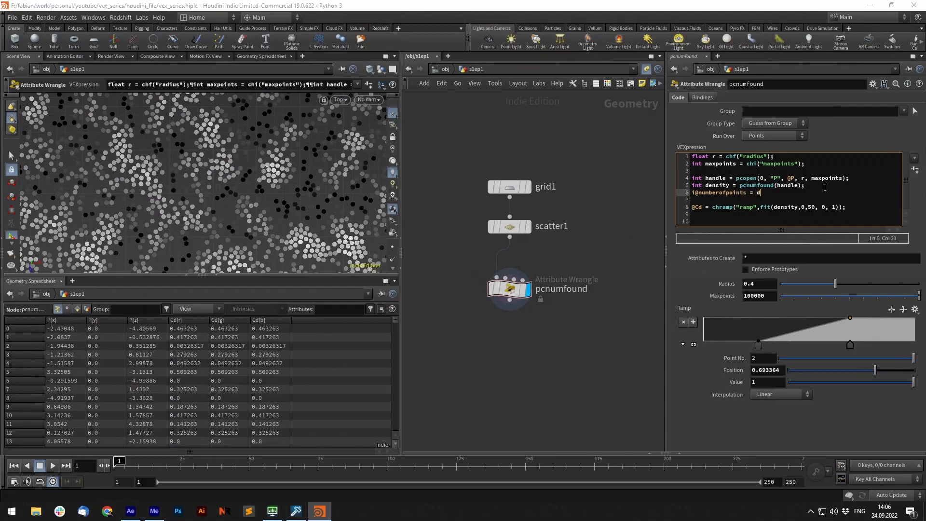
{"action": "type", "text": "ensity;"}
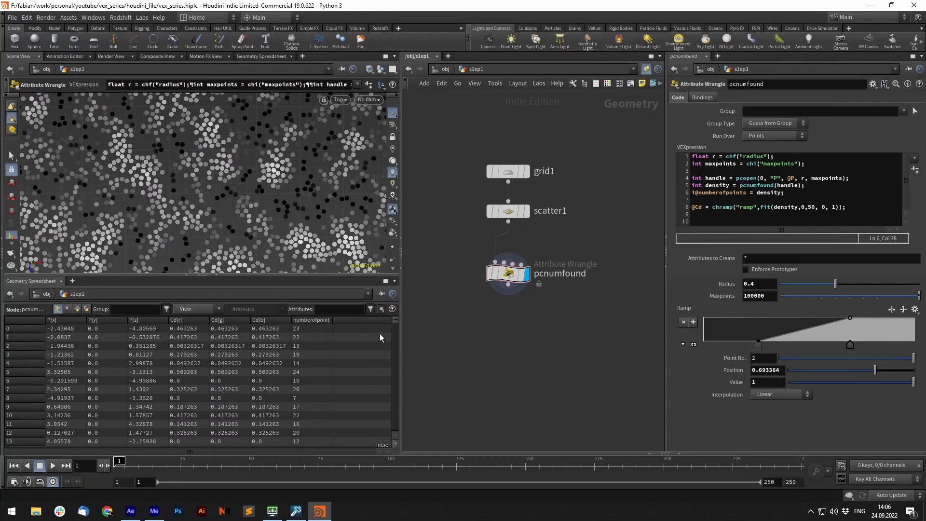
{"action": "scroll", "scroll_direction": "down", "scroll_amount": 3}
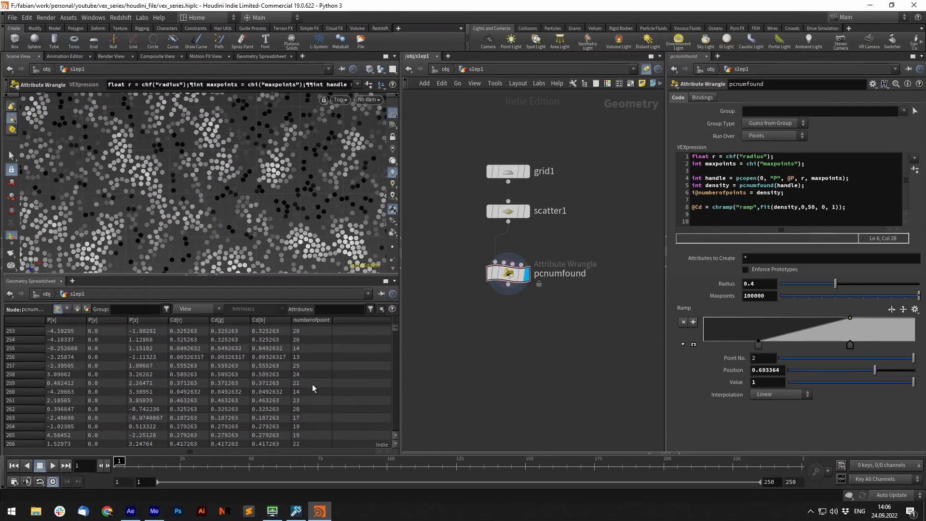
{"action": "mouse_move", "coordinate": [317, 192]}
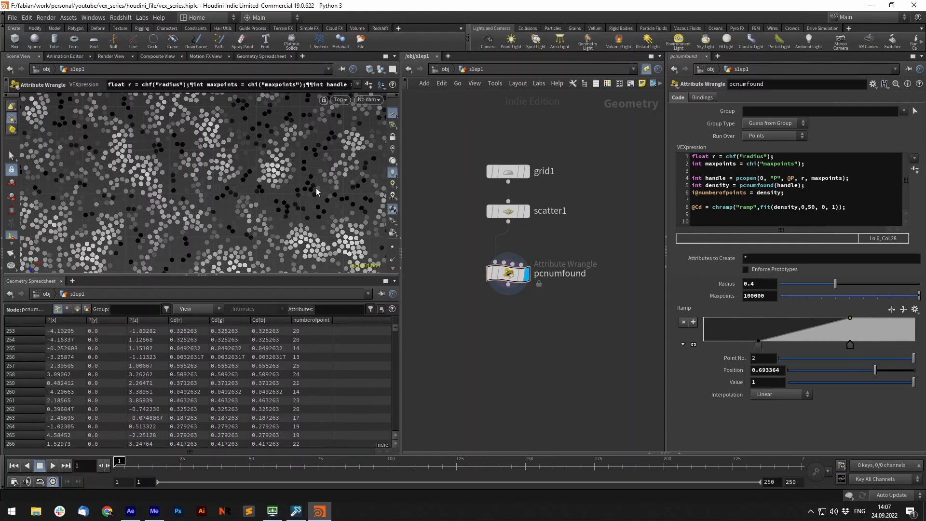
{"action": "mouse_move", "coordinate": [558, 315]}
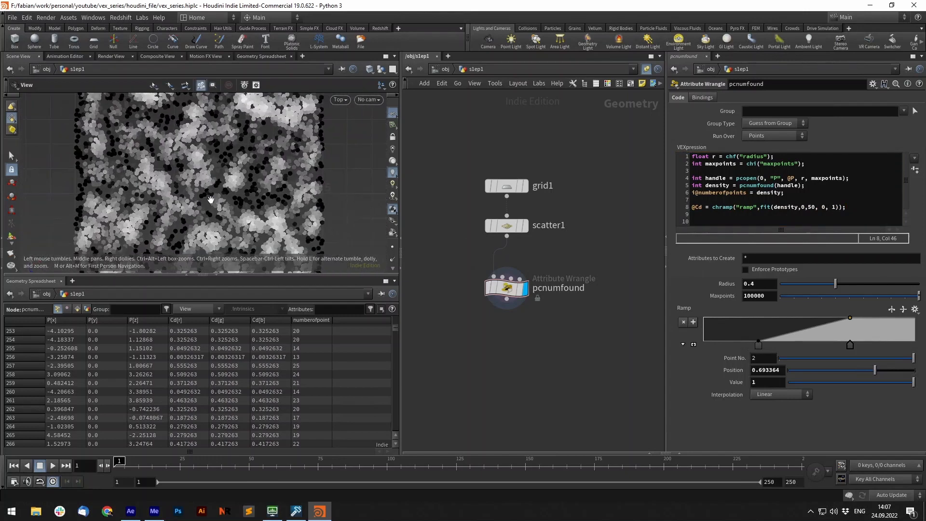
- Inspect grid1 then scatter1, which forces 2738 points with global seed 1.32
{"action": "left_click", "coordinate": [506, 186]}
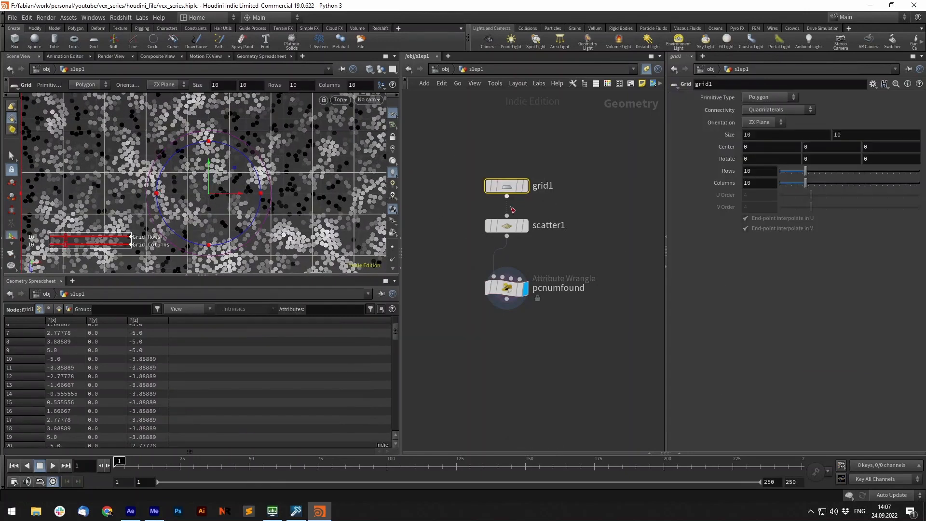
{"action": "left_click", "coordinate": [506, 225]}
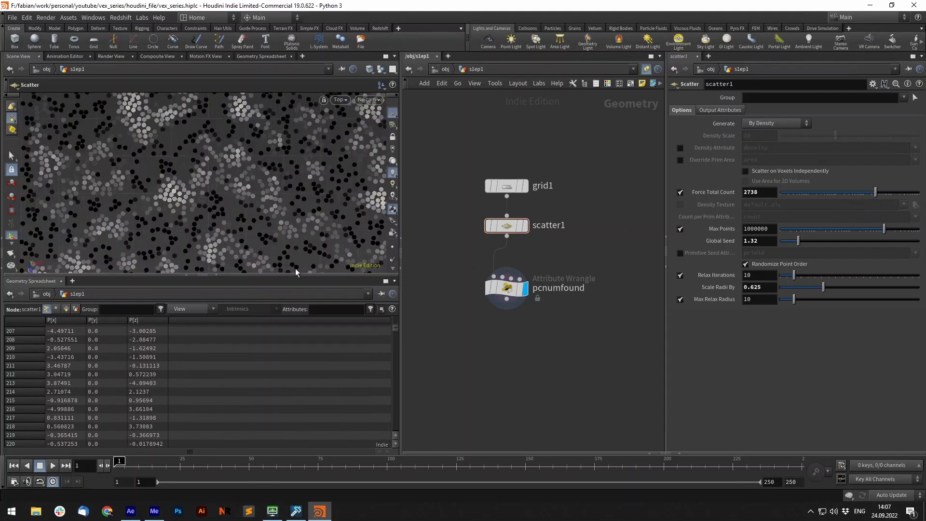
{"action": "mouse_move", "coordinate": [209, 204]}
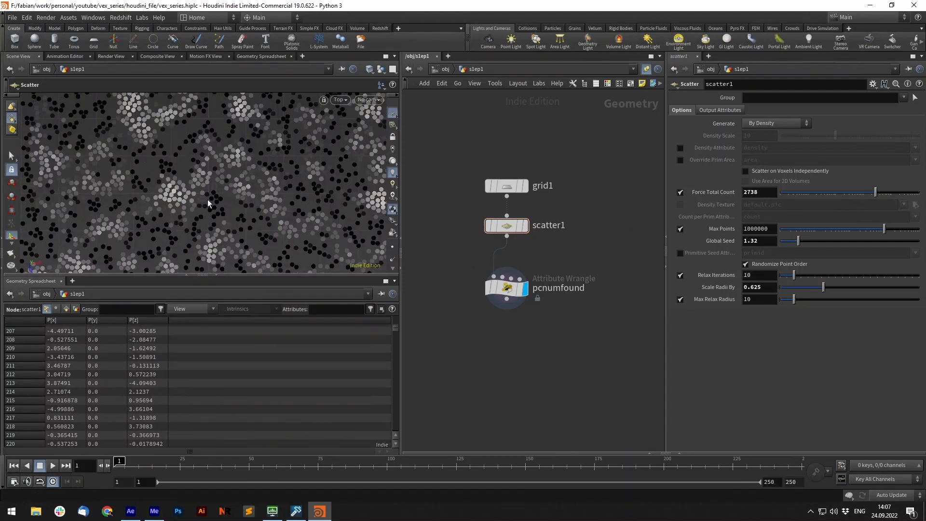
{"action": "mouse_move", "coordinate": [206, 227]}
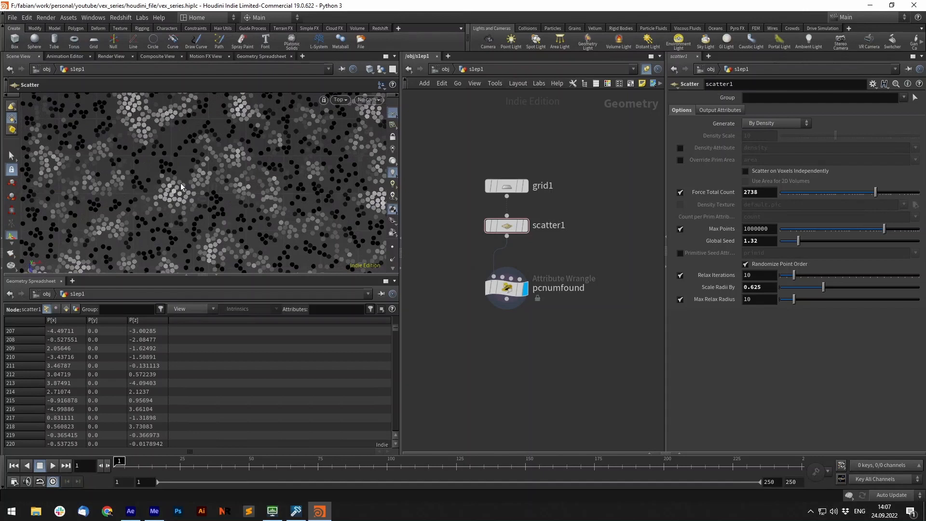
{"action": "mouse_move", "coordinate": [234, 179]}
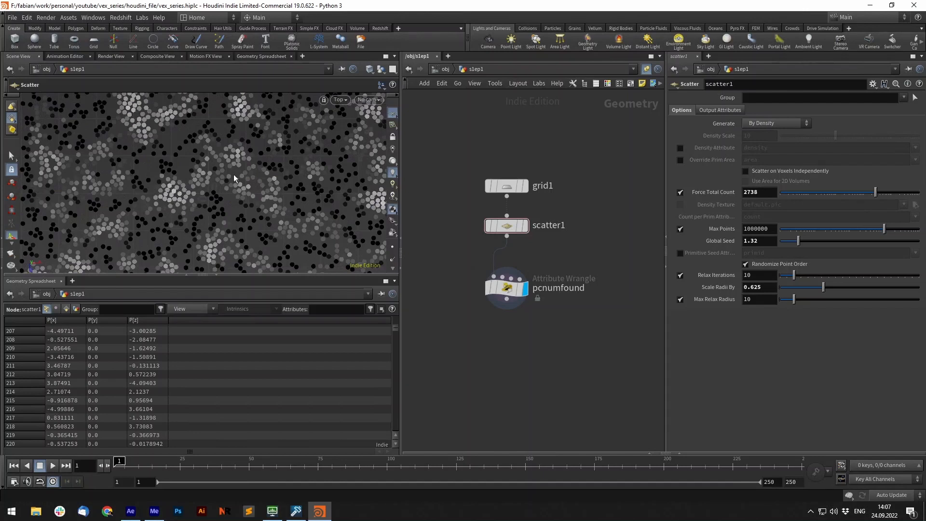